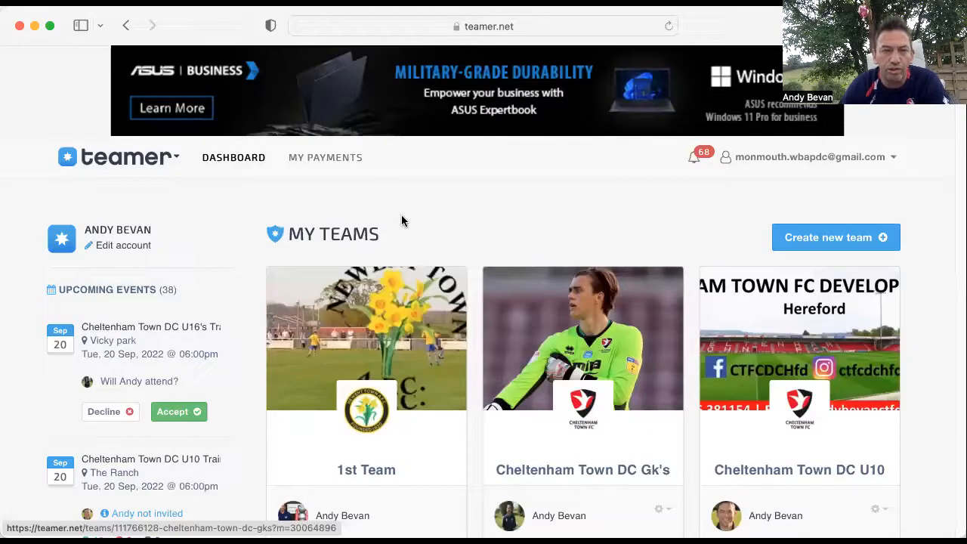
mouse_move(392, 293)
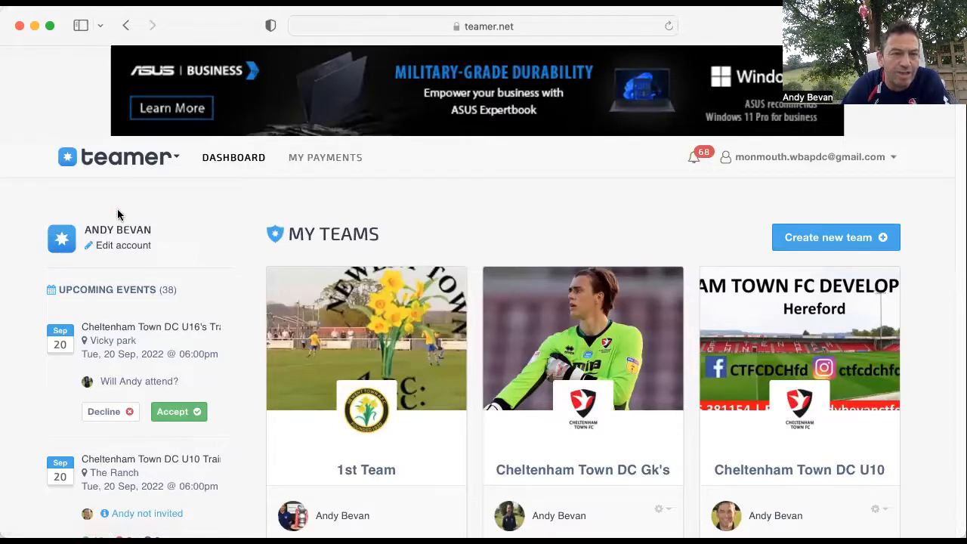
mouse_move(74, 168)
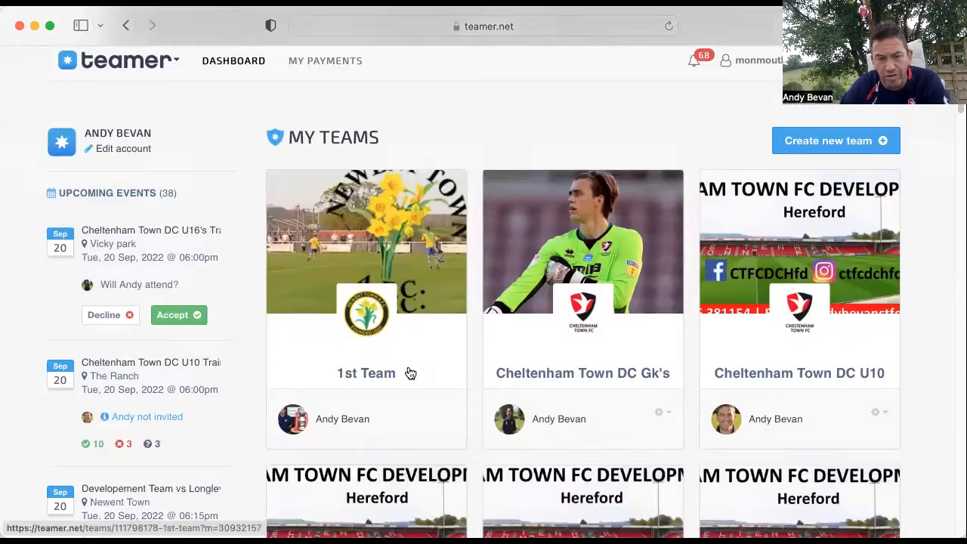
Scroll down through My Teams and upcoming events on the dashboard
scroll("down", 3)
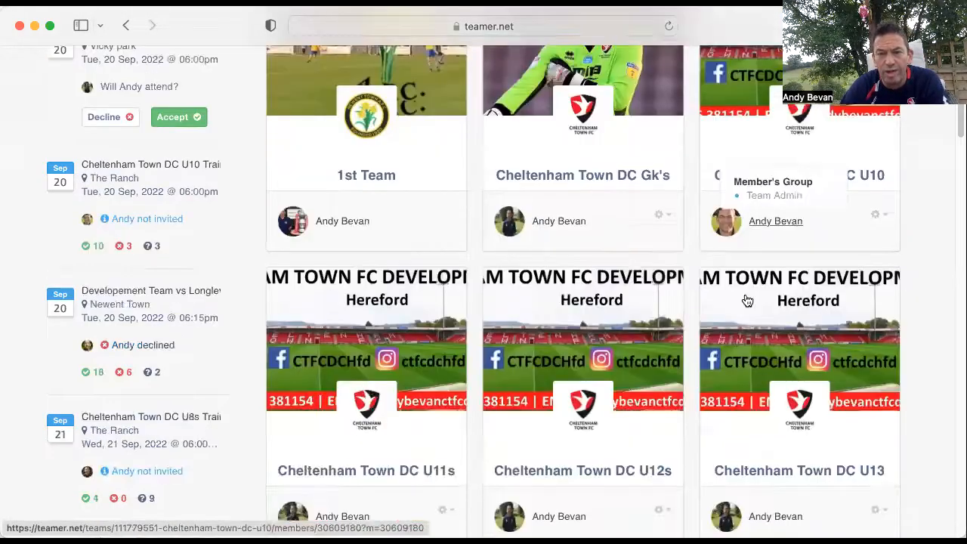
scroll("down", 3)
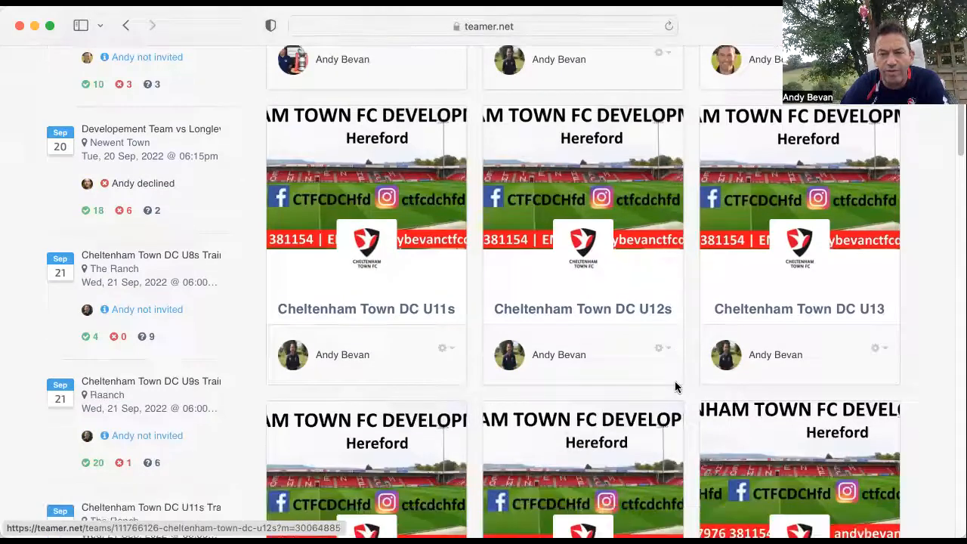
scroll("down", 3)
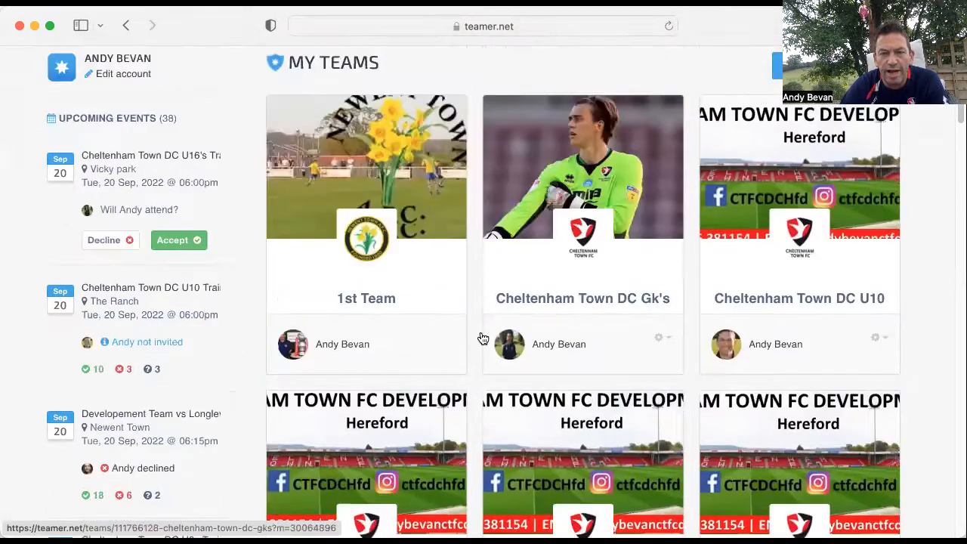
scroll("down", 3)
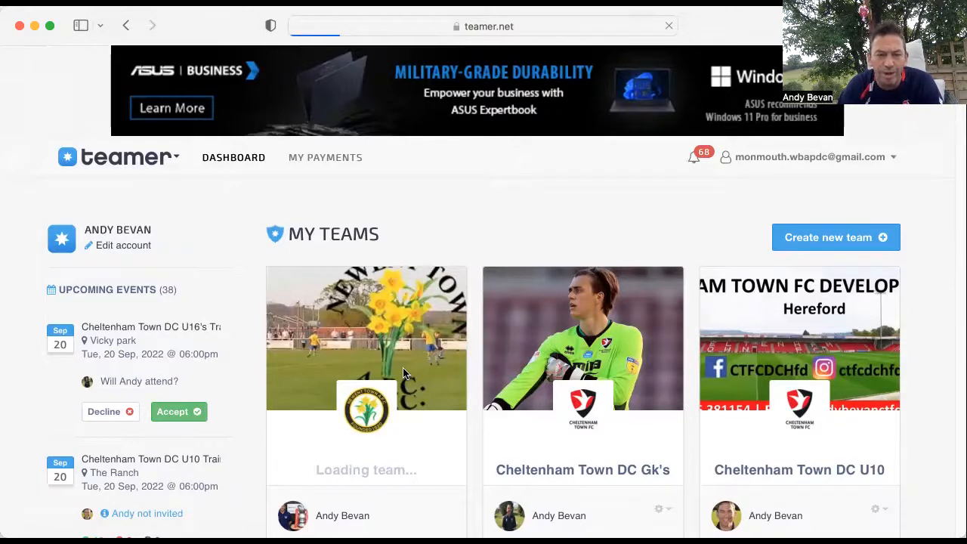
Go into the 1st Team and show its Members list of 22 players
left_click(366, 338)
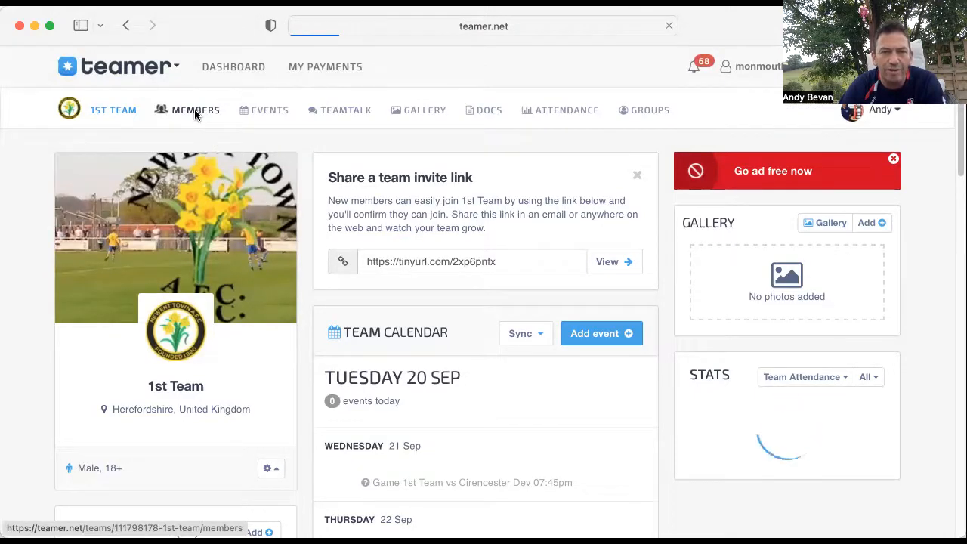
left_click(195, 108)
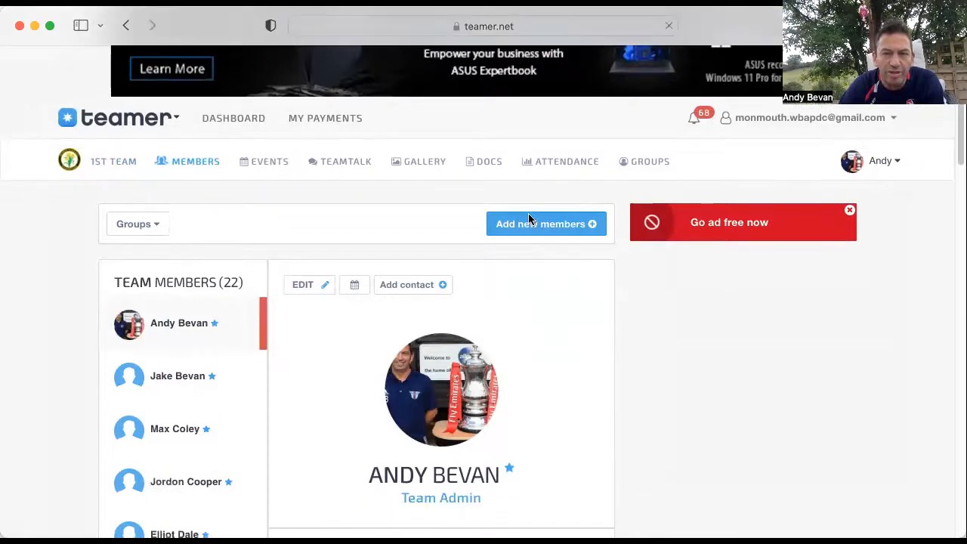
left_click(545, 223)
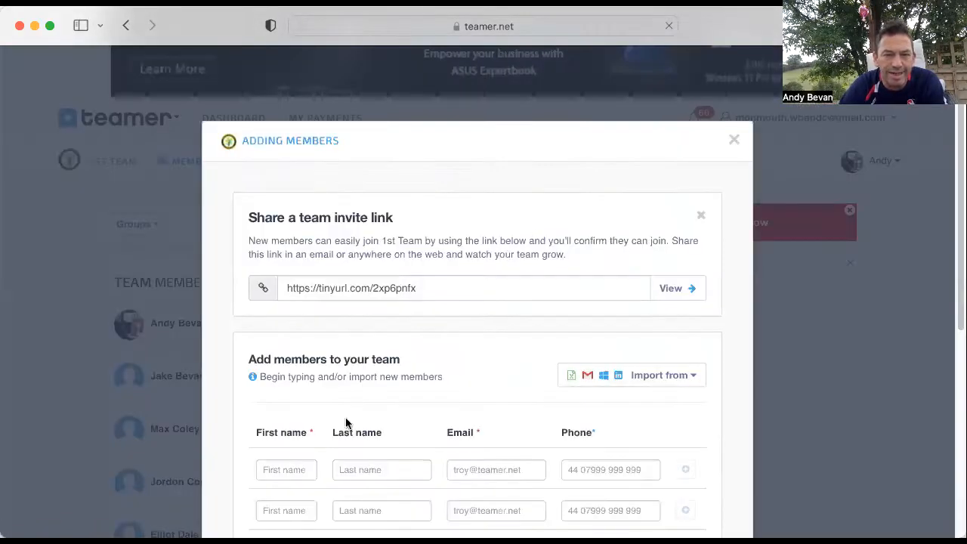
left_click(286, 469)
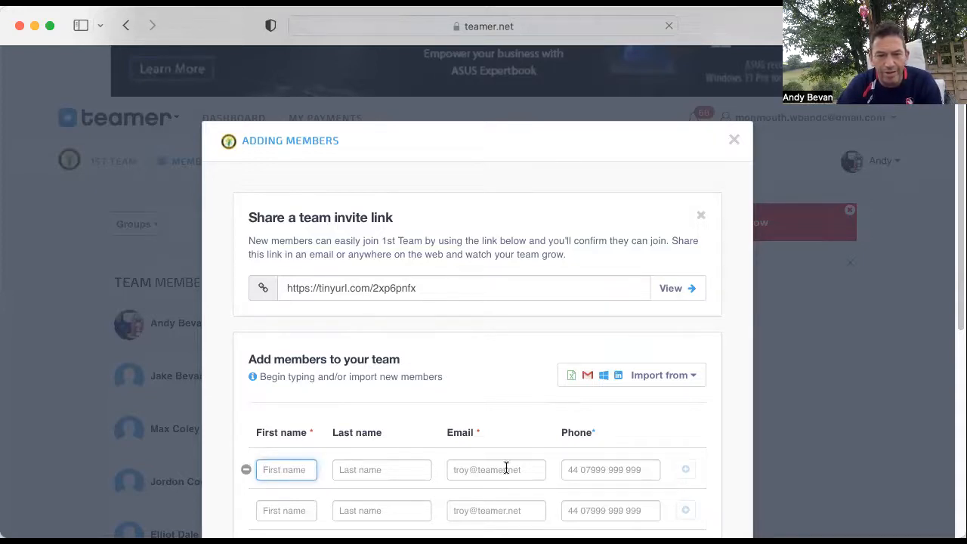
mouse_move(551, 411)
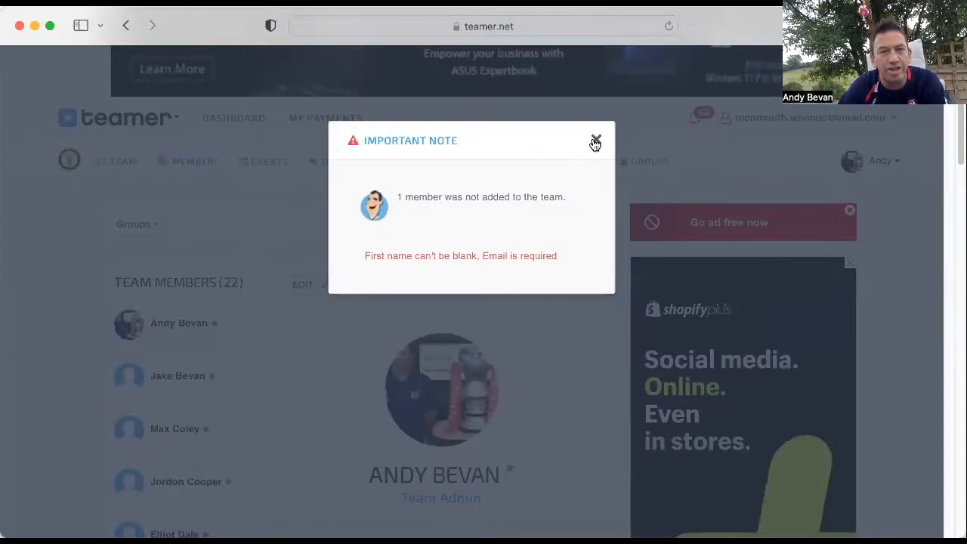
left_click(595, 142)
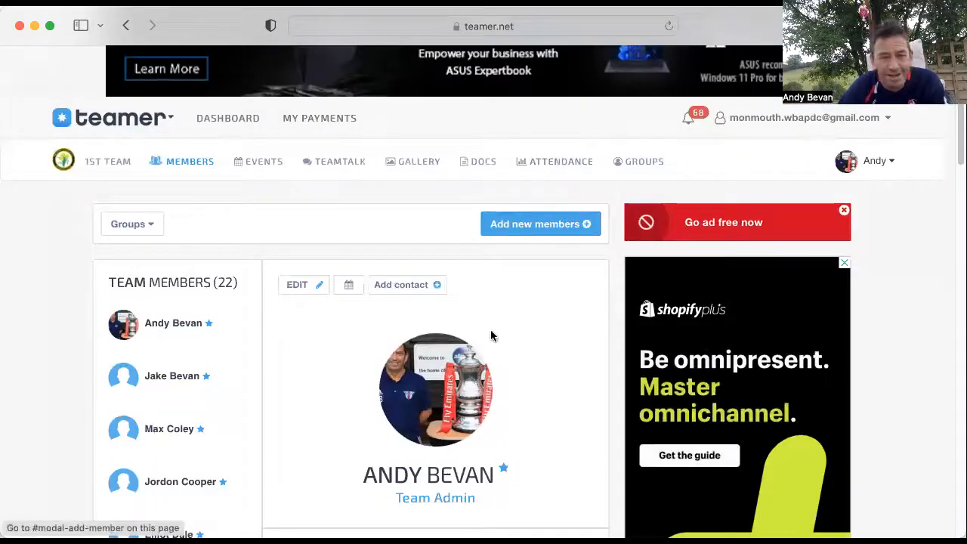
mouse_move(330, 164)
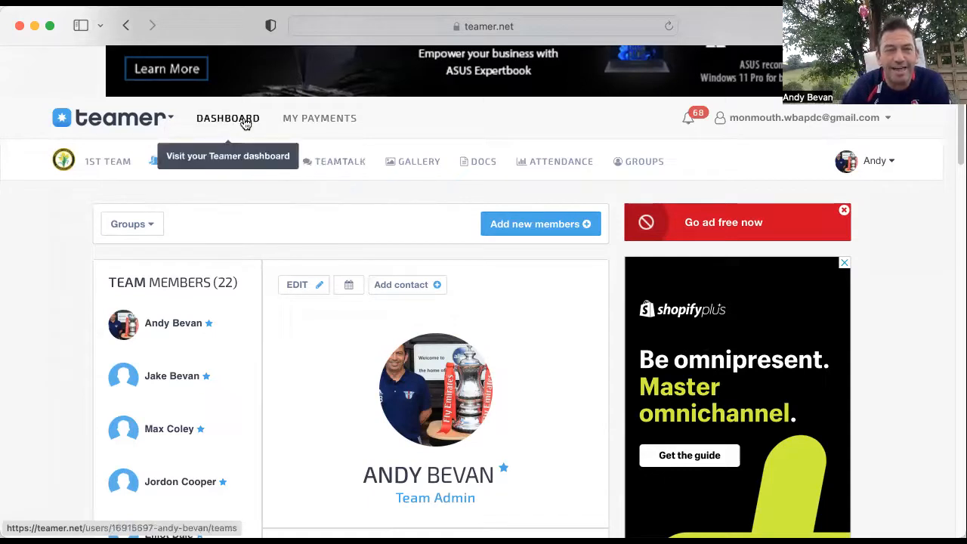
mouse_move(263, 160)
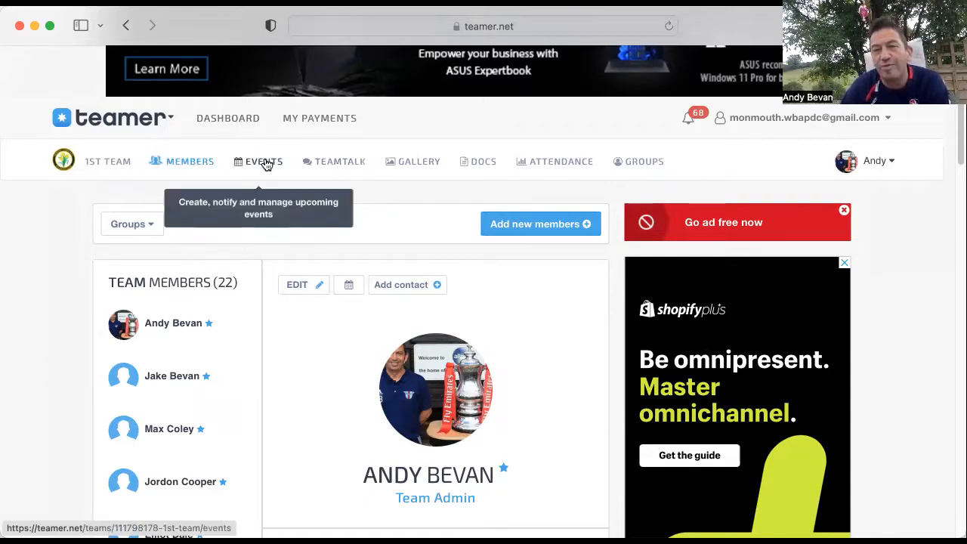
Show the 1st Team's Events list with the upcoming Cirencester Dev game
left_click(263, 160)
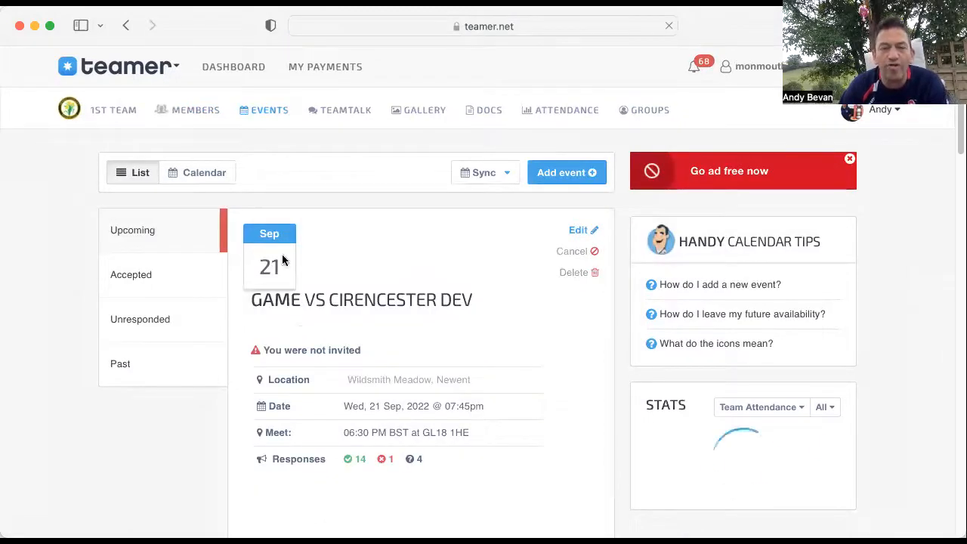
scroll("down", 3)
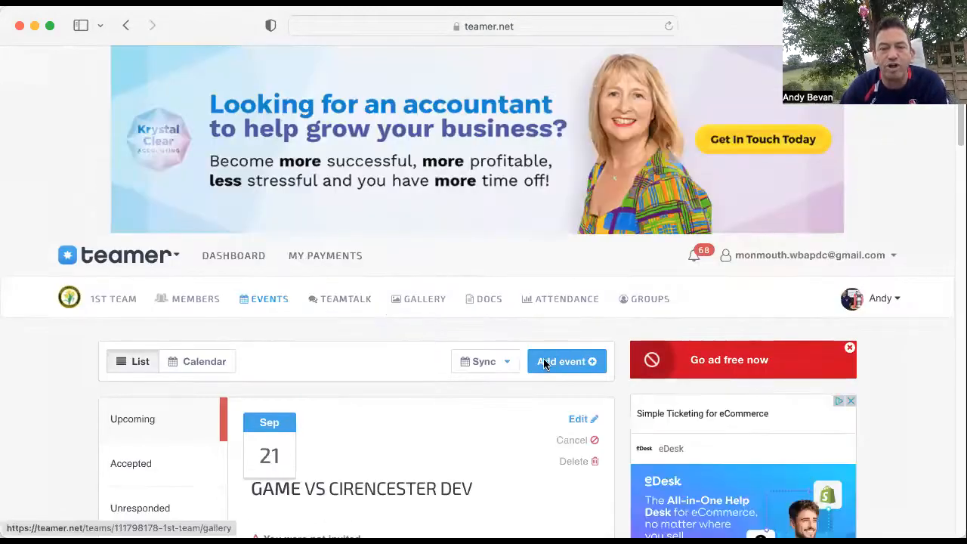
Start a new Training event dated 26 September 2022
left_click(562, 361)
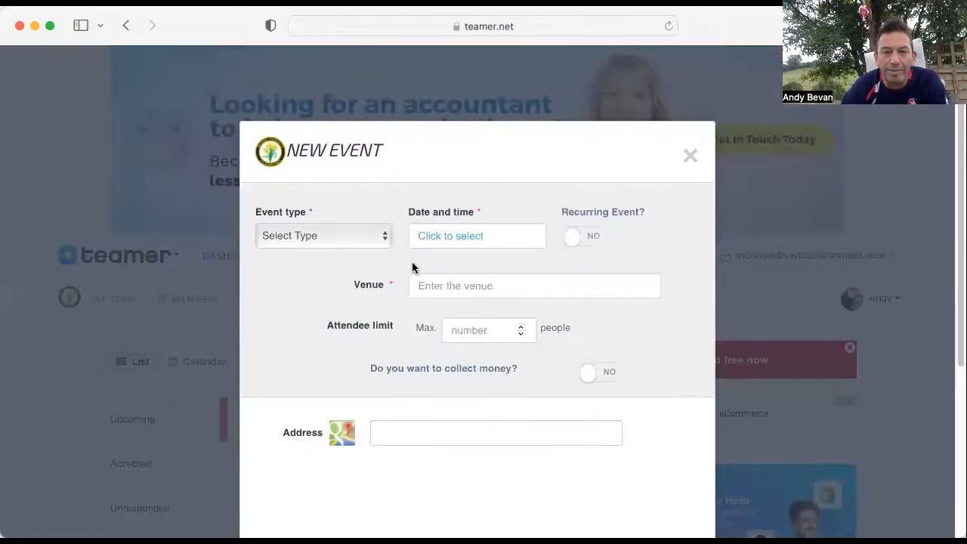
left_click(323, 236)
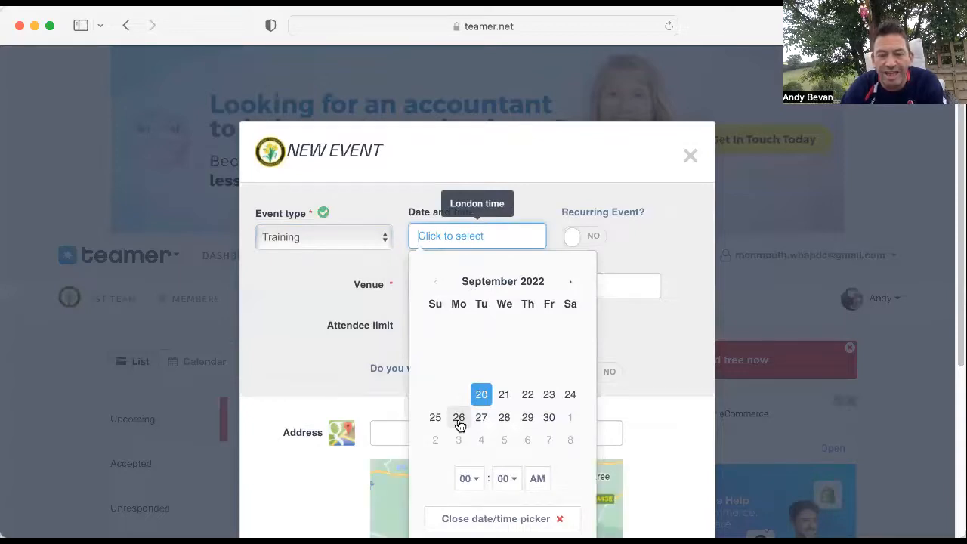
left_click(460, 417)
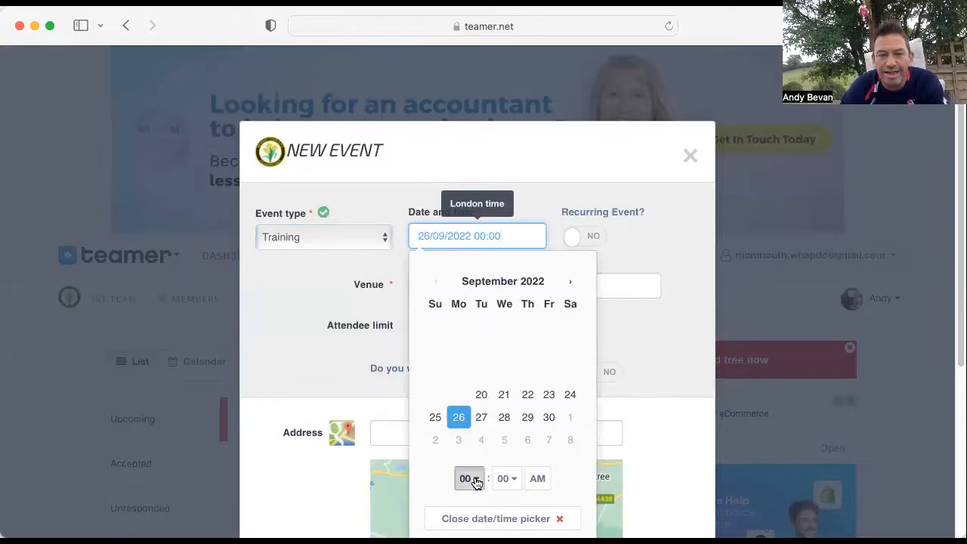
Set the event start time to 06:30 PM and confirm the date and time
left_click(468, 478)
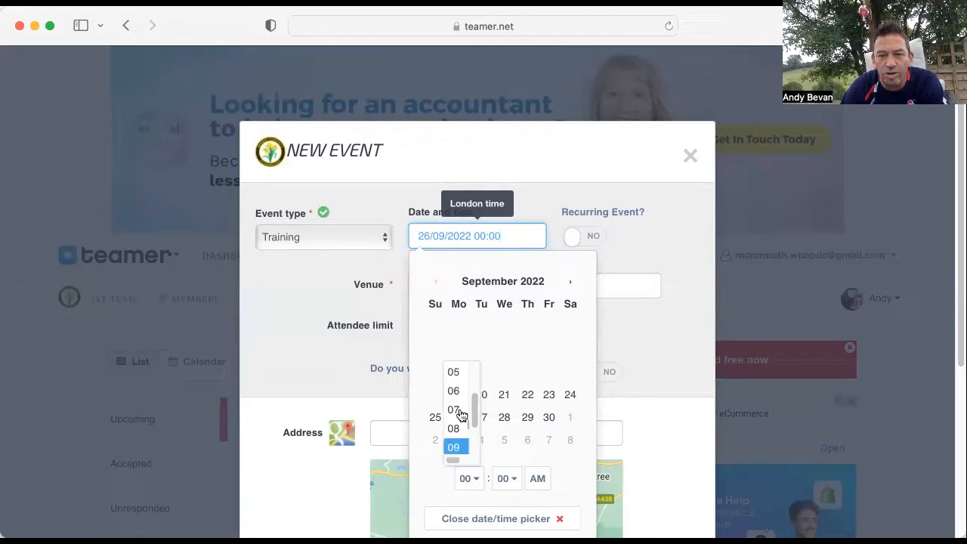
left_click(453, 393)
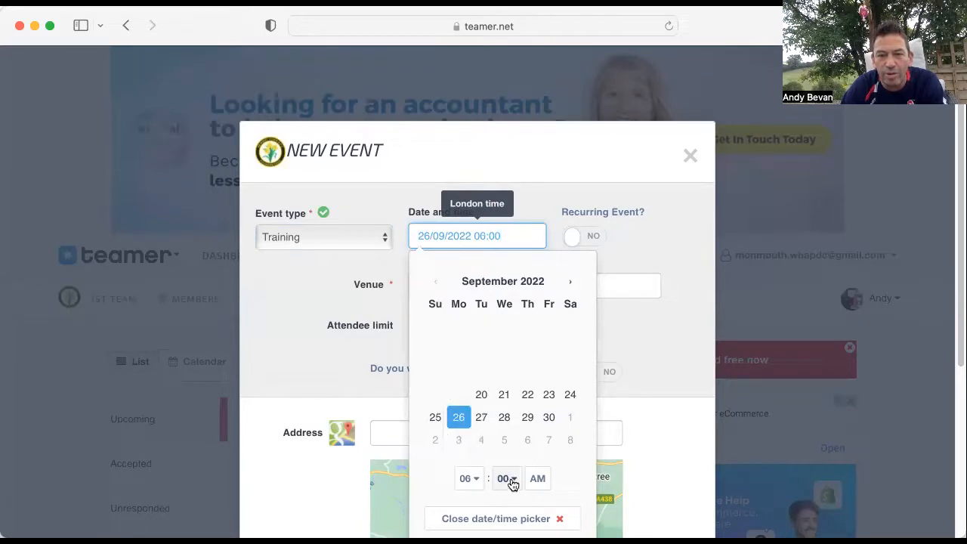
left_click(506, 478)
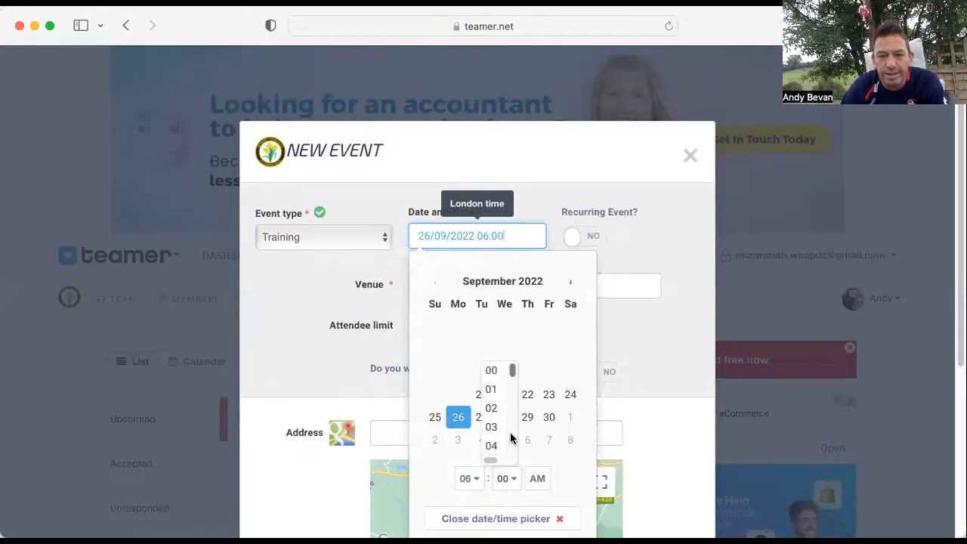
scroll("down", 3)
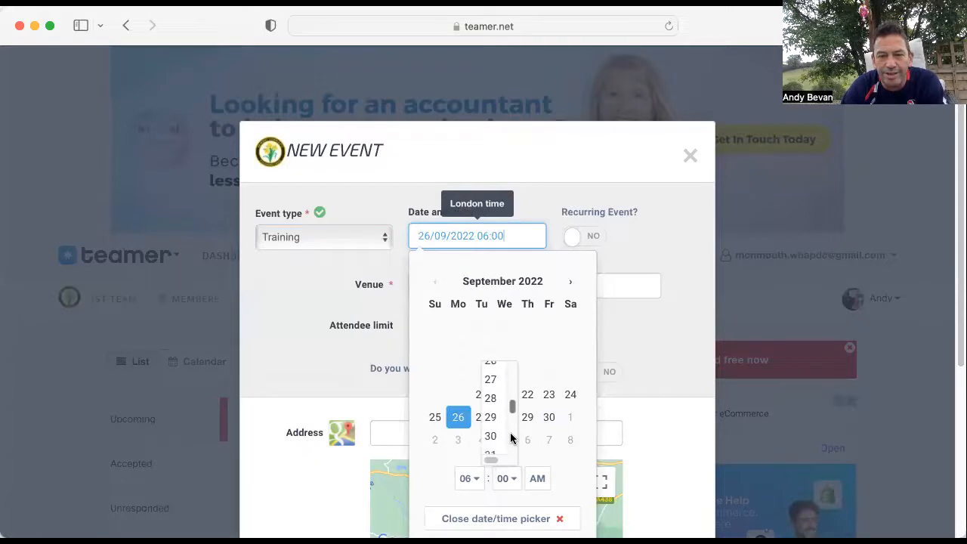
left_click(538, 477)
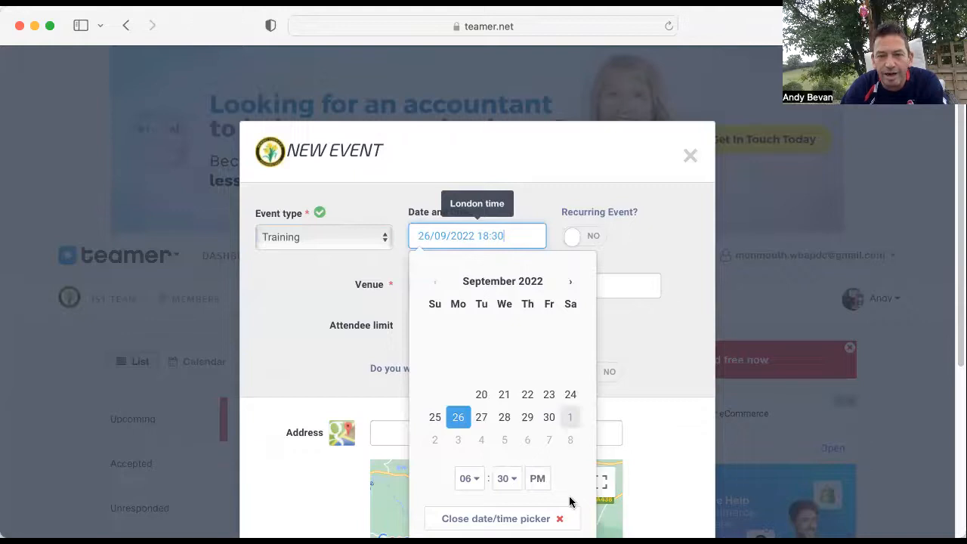
left_click(495, 518)
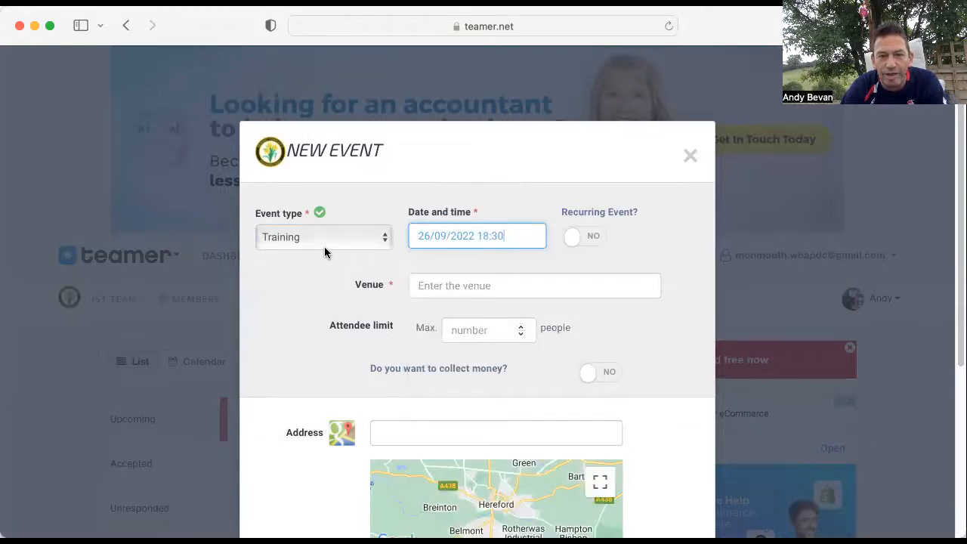
Set the venue to Newent Town with address GL18 1HE, Newent, UK
left_click(535, 286)
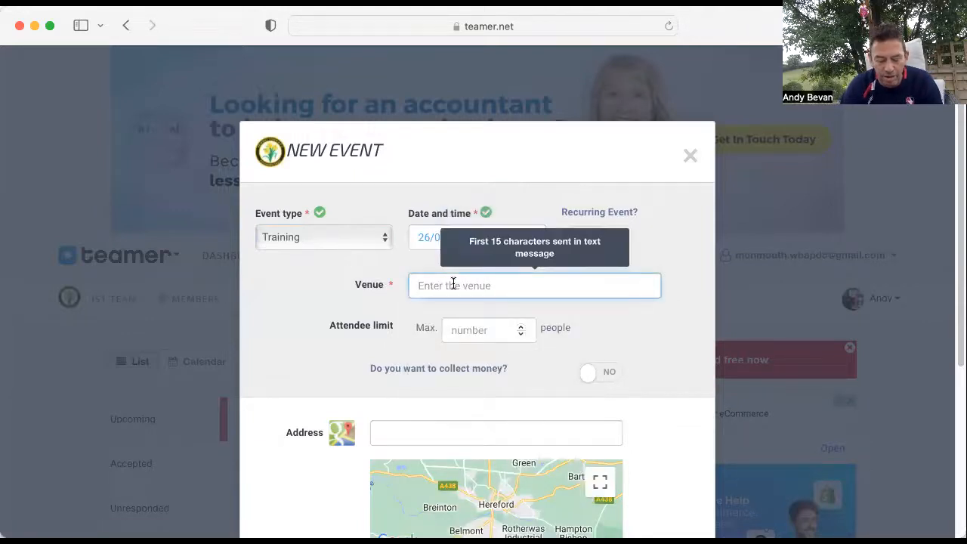
type("Newent T")
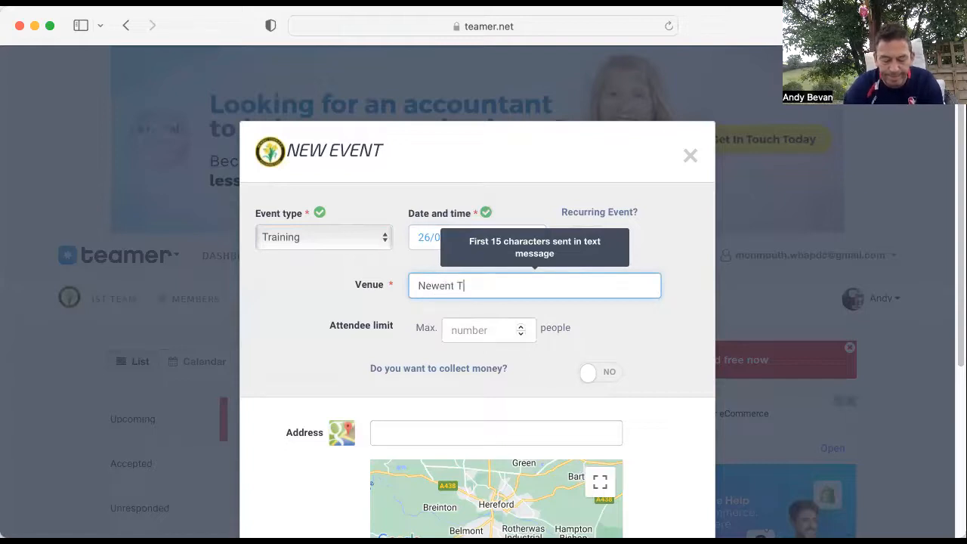
type("own")
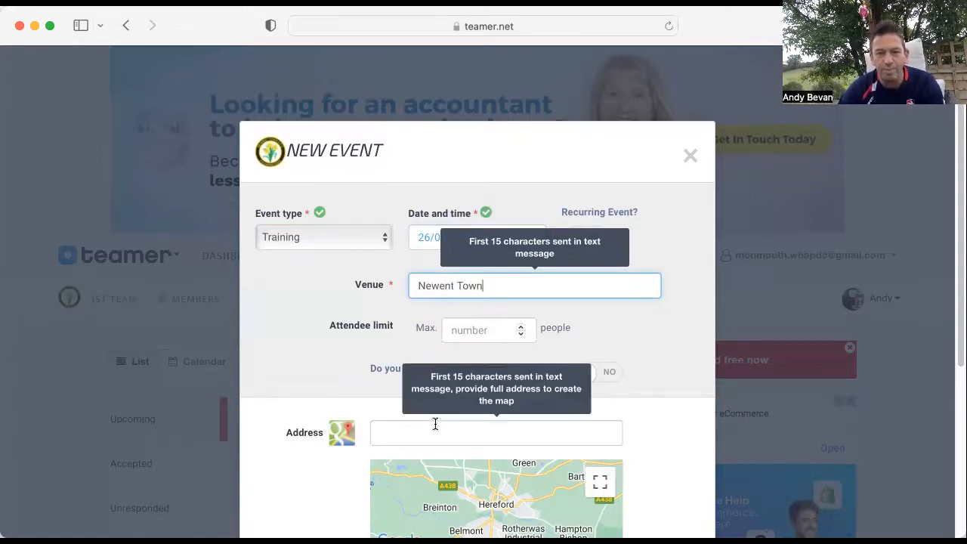
type("G")
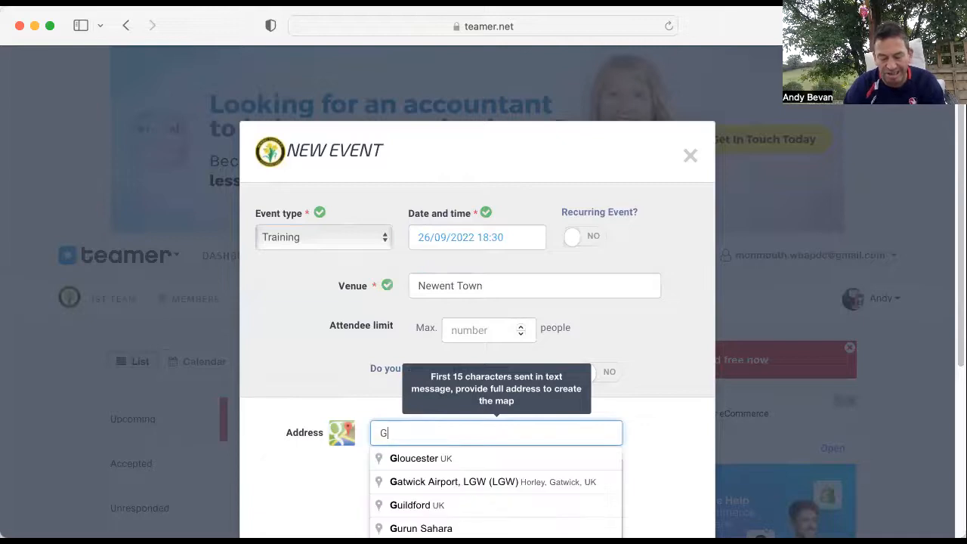
type("L189")
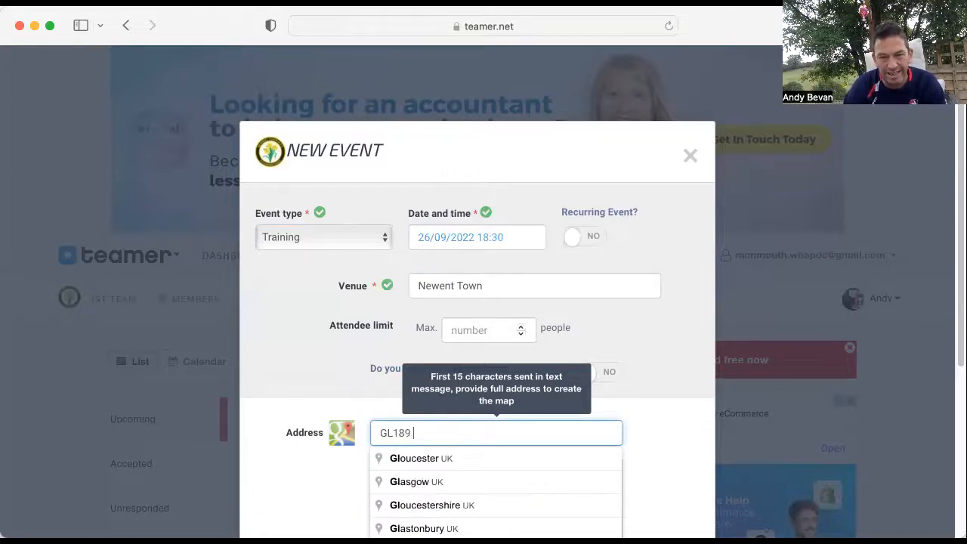
key("backspace")
type(" 1HE")
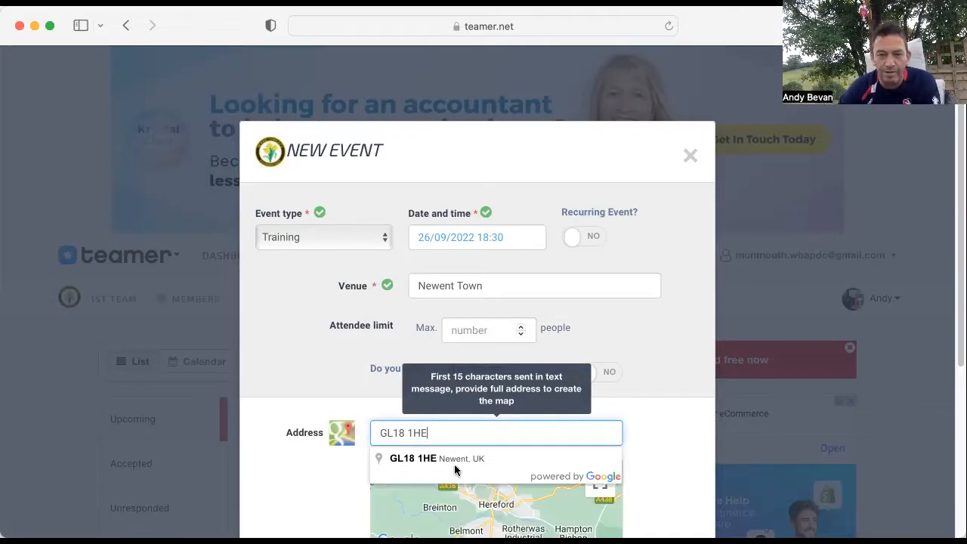
left_click(437, 459)
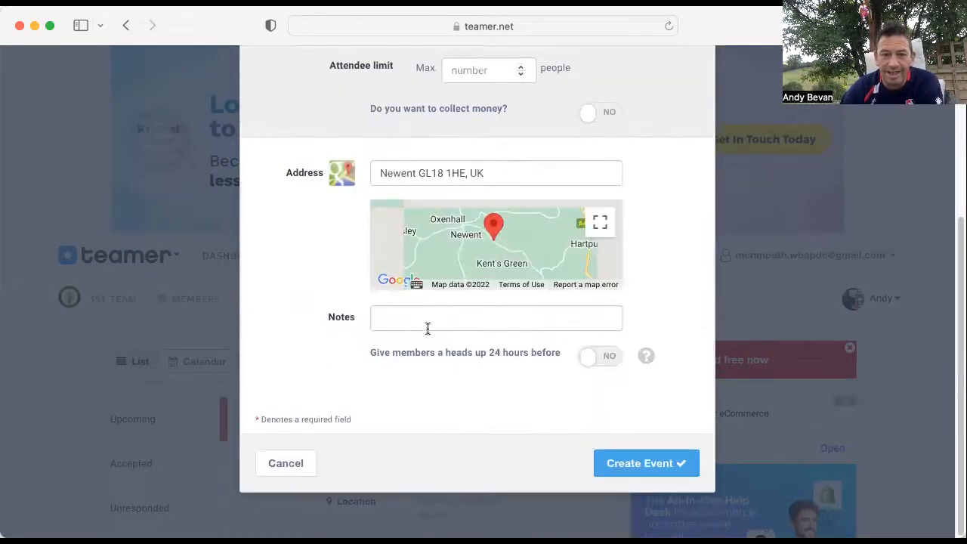
Add the note 'Pls bring drink' and create the training event
left_click(496, 317)
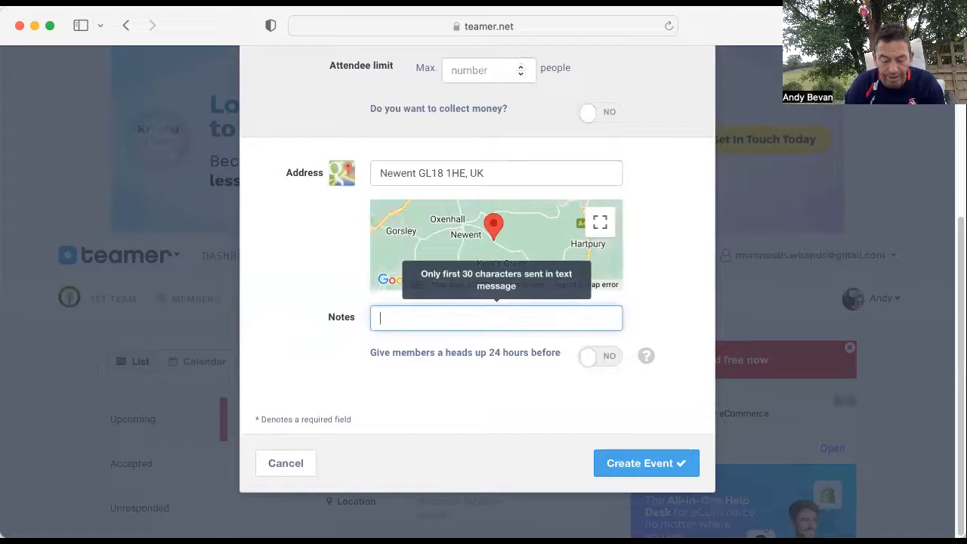
type("Pls bring")
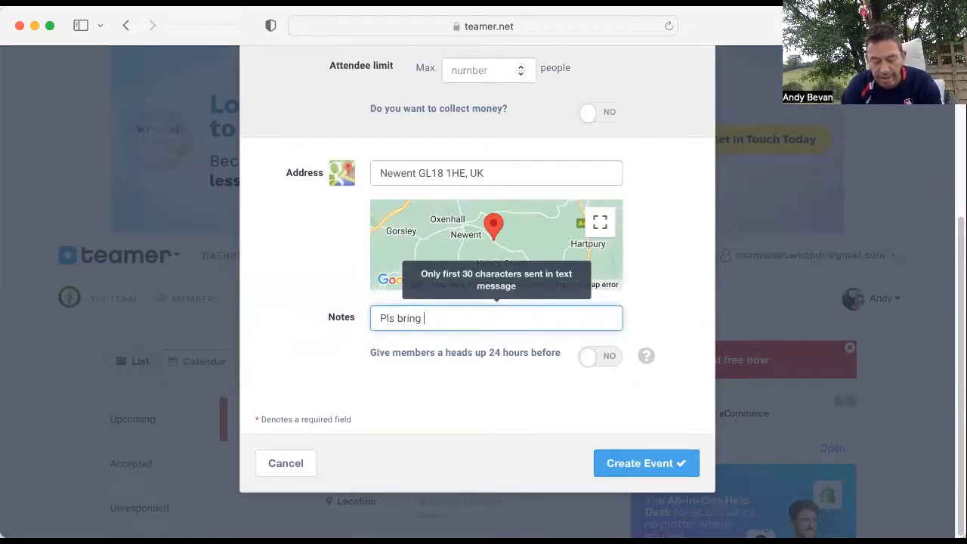
type("drink")
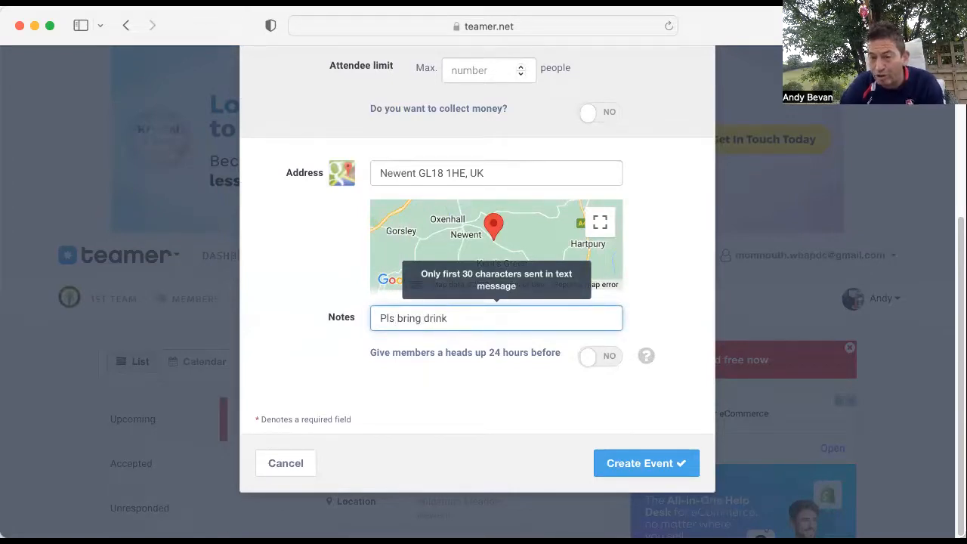
left_click(647, 462)
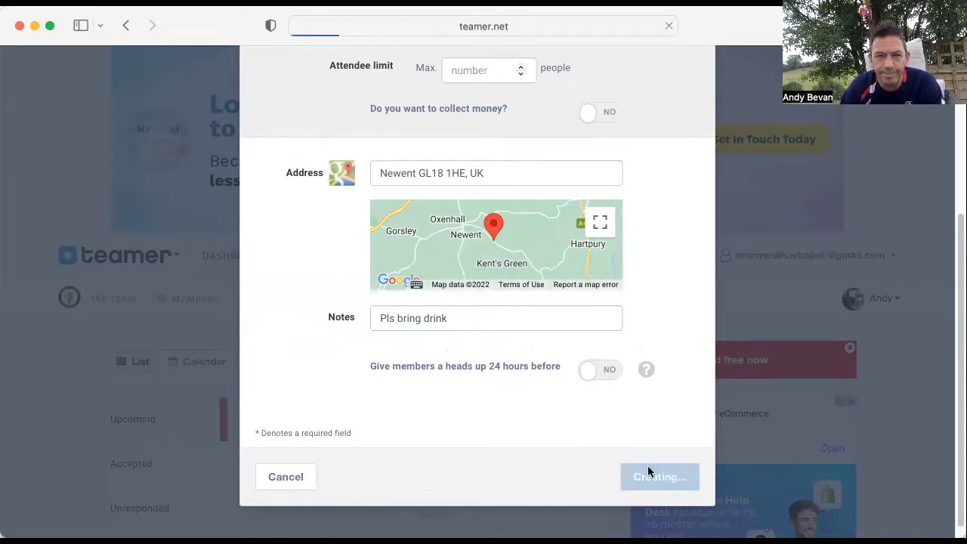
left_click(659, 477)
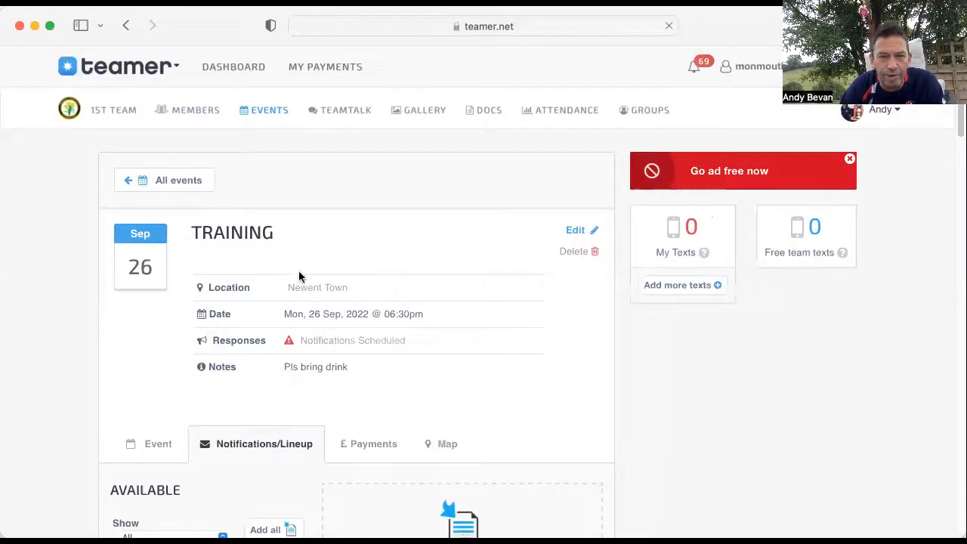
Add all squad members to the lineup and close the text-message bundle warning
scroll("down", 3)
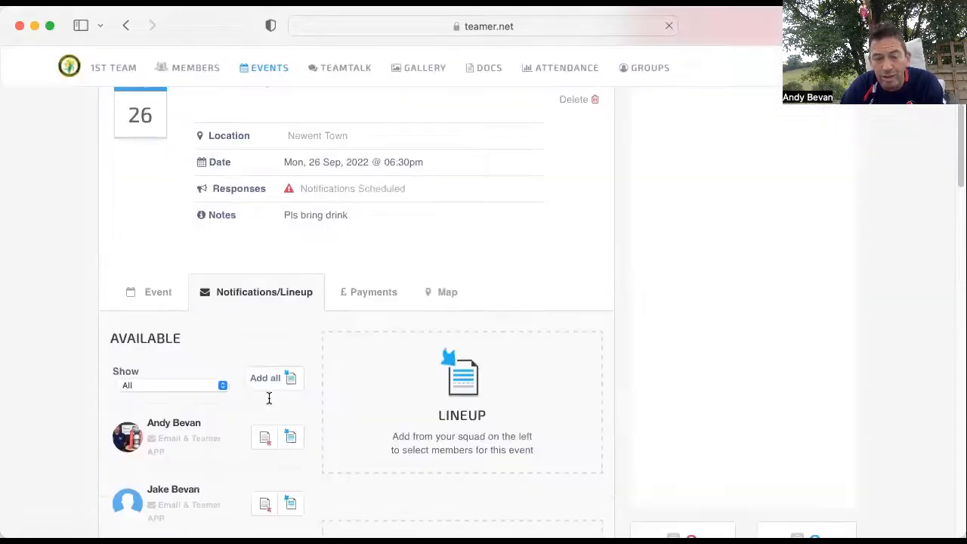
mouse_move(274, 378)
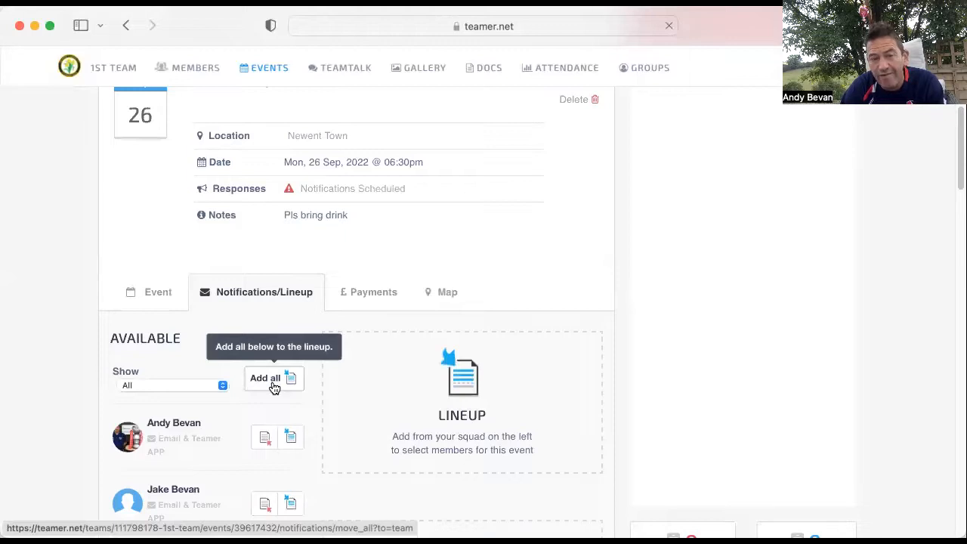
scroll("down", 3)
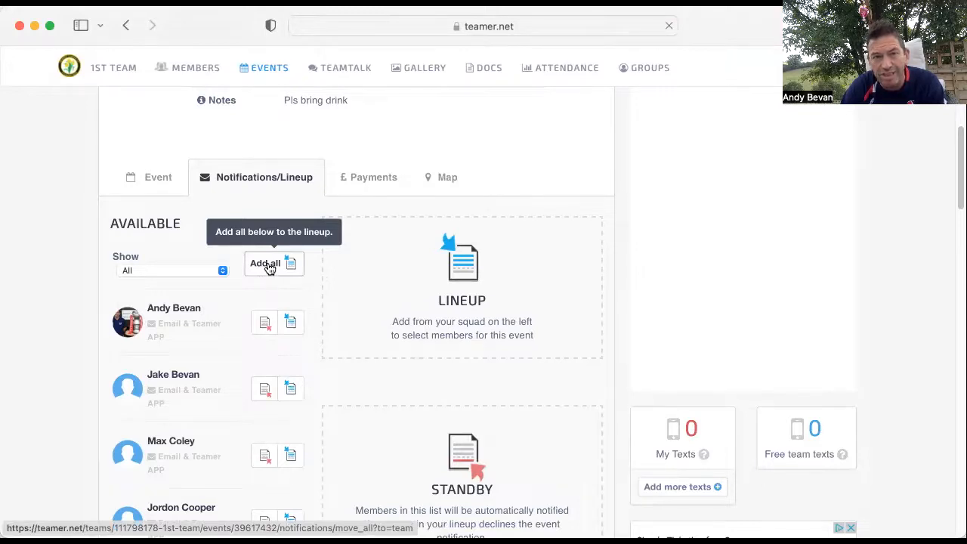
scroll("up", 3)
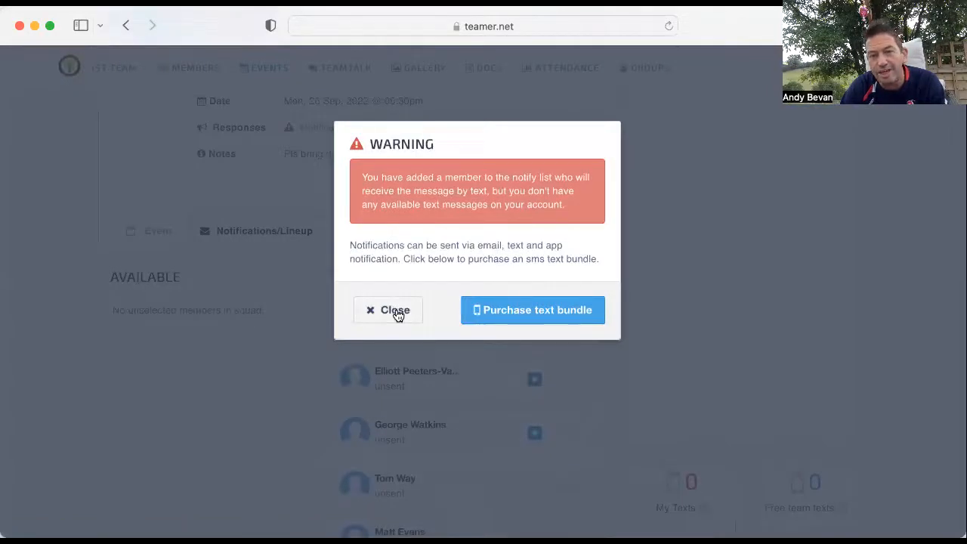
left_click(387, 310)
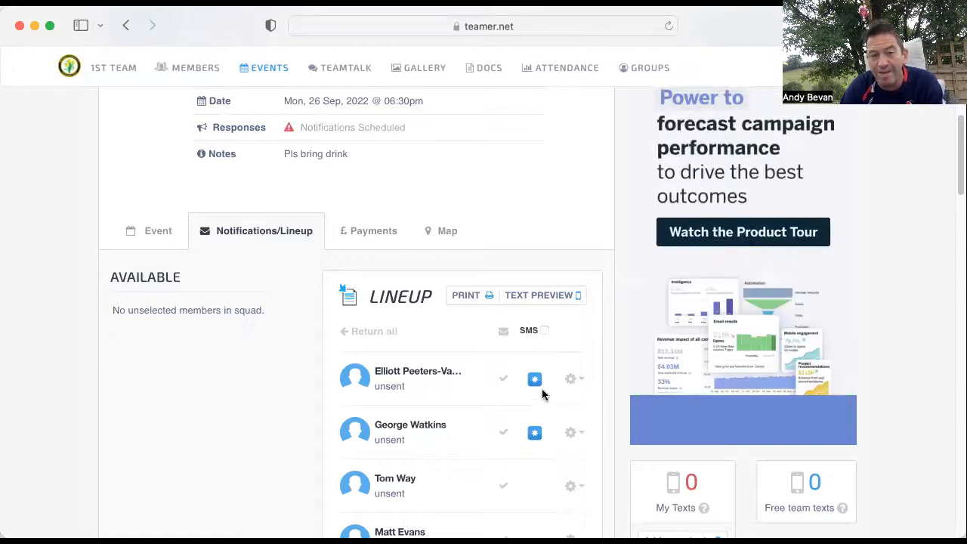
Send Ben Stringer from the training lineup back to the squad
scroll("down", 3)
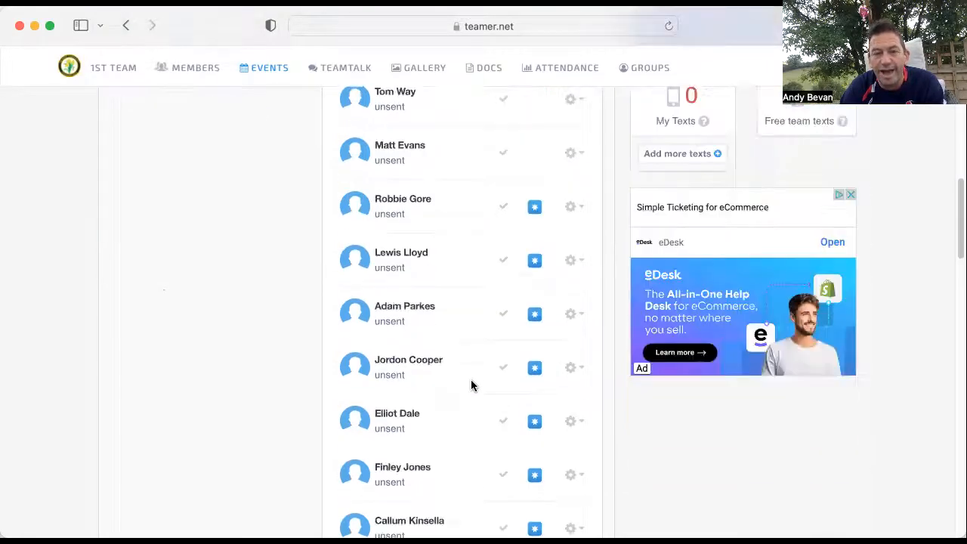
scroll("down", 3)
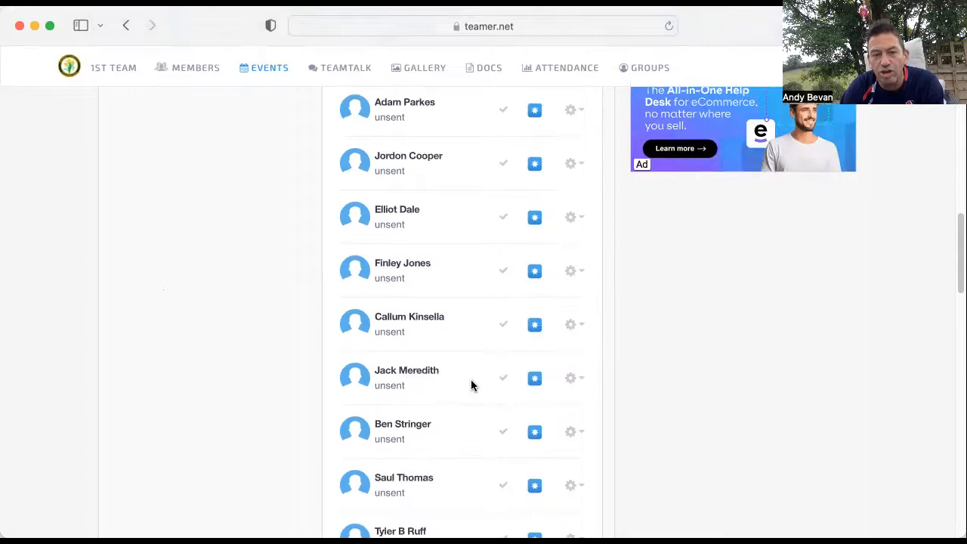
left_click(579, 337)
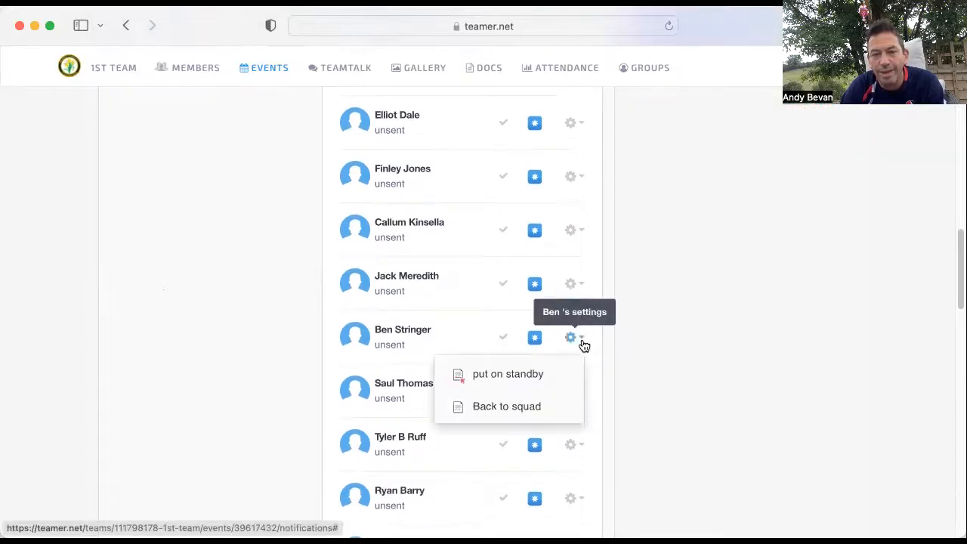
left_click(508, 373)
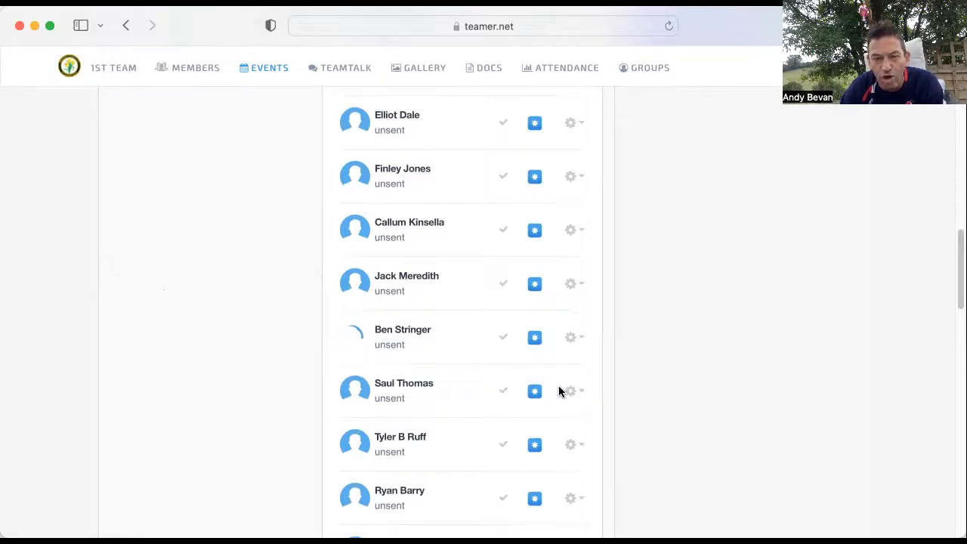
Send Andy Bevan from the training lineup back to the squad
scroll("down", 3)
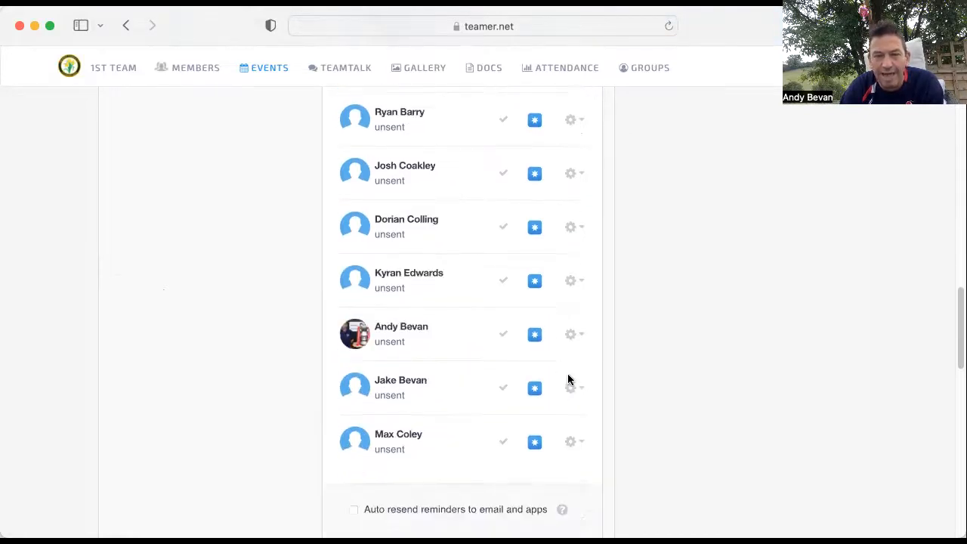
left_click(572, 334)
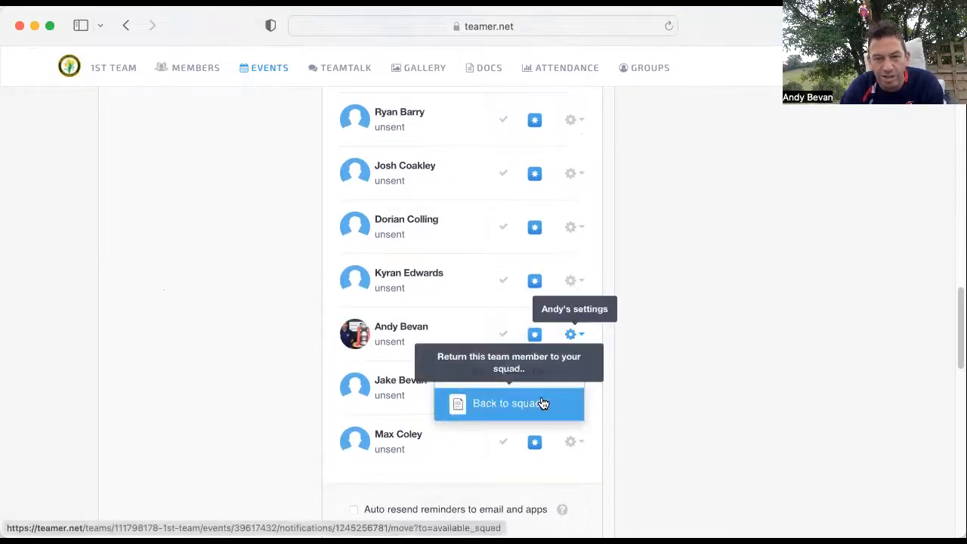
left_click(506, 402)
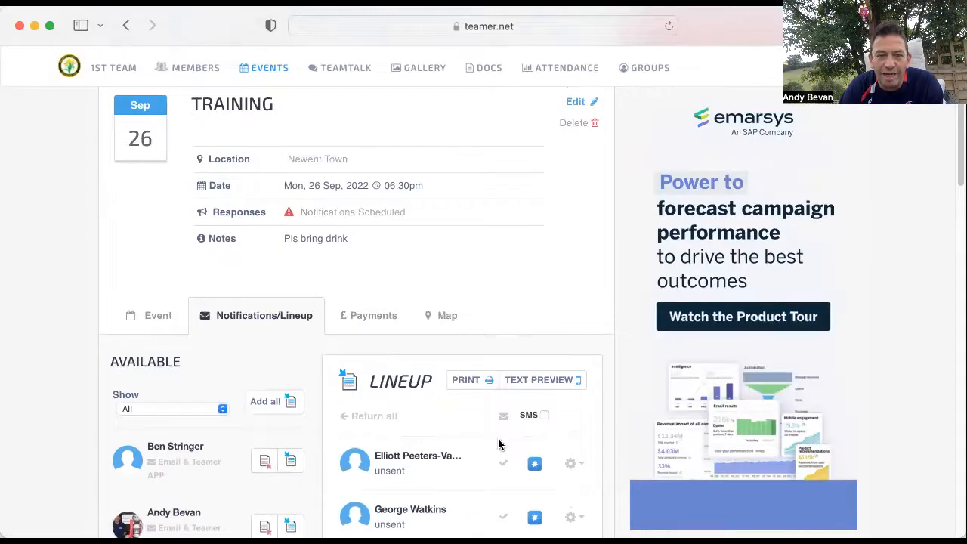
scroll("down", 3)
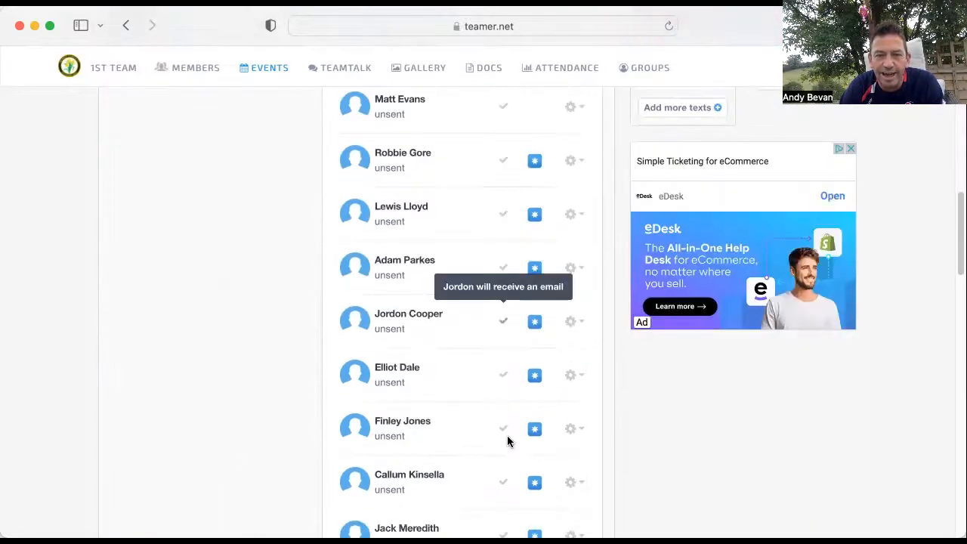
scroll("up", 3)
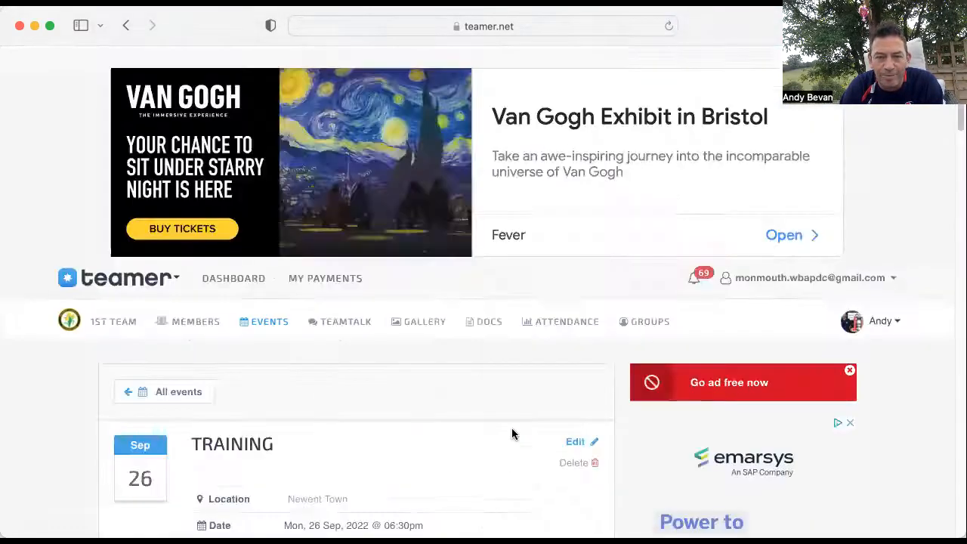
scroll("down", 3)
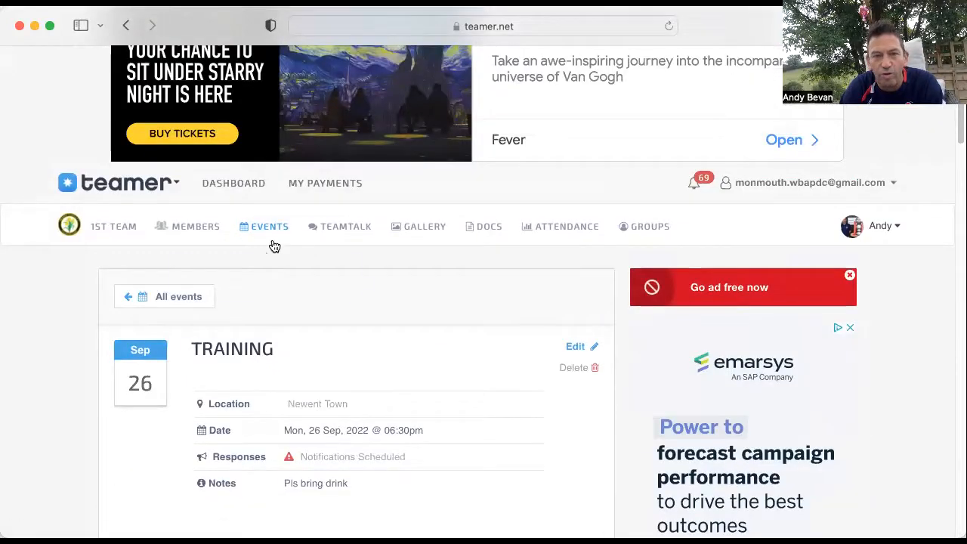
From Events, view the Game vs Cirencester Dev on 21 Sep and its responses
left_click(269, 227)
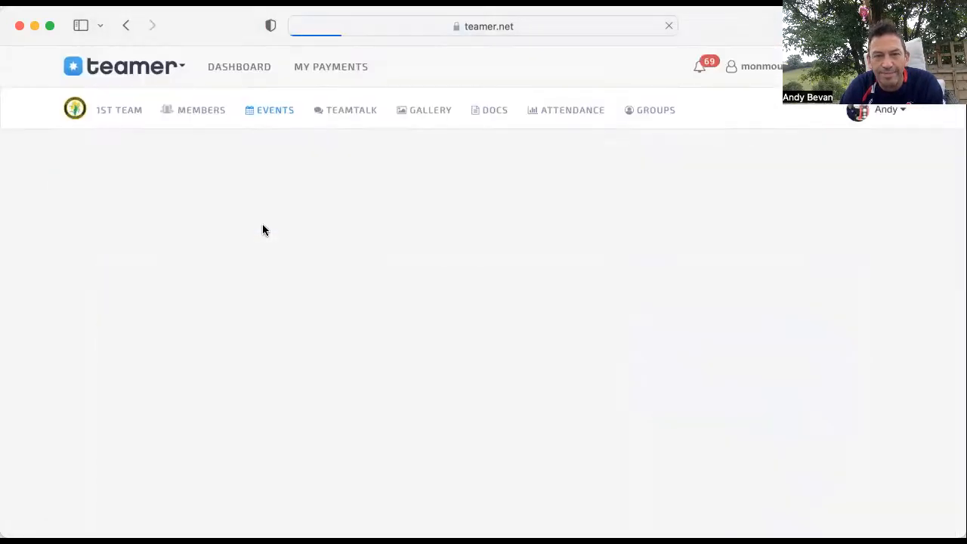
left_click(275, 109)
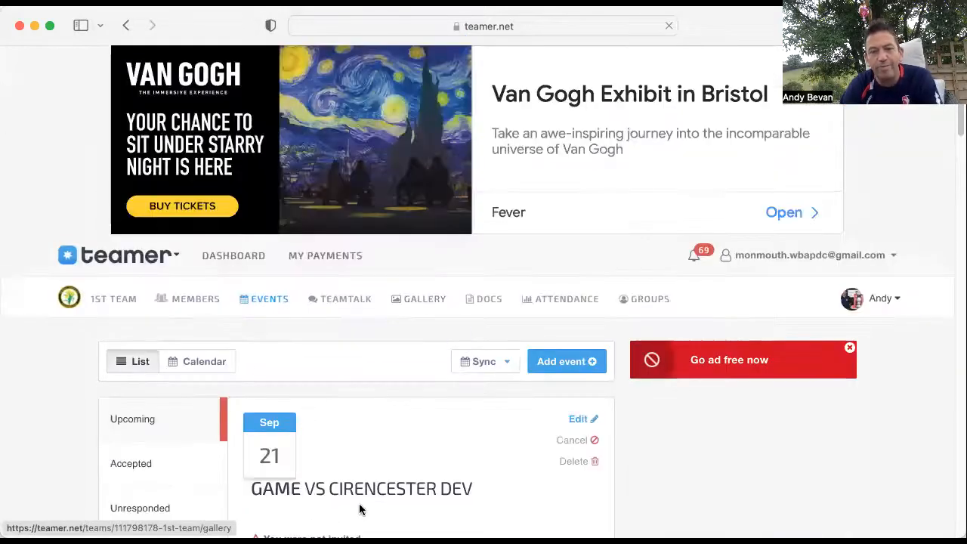
scroll("down", 3)
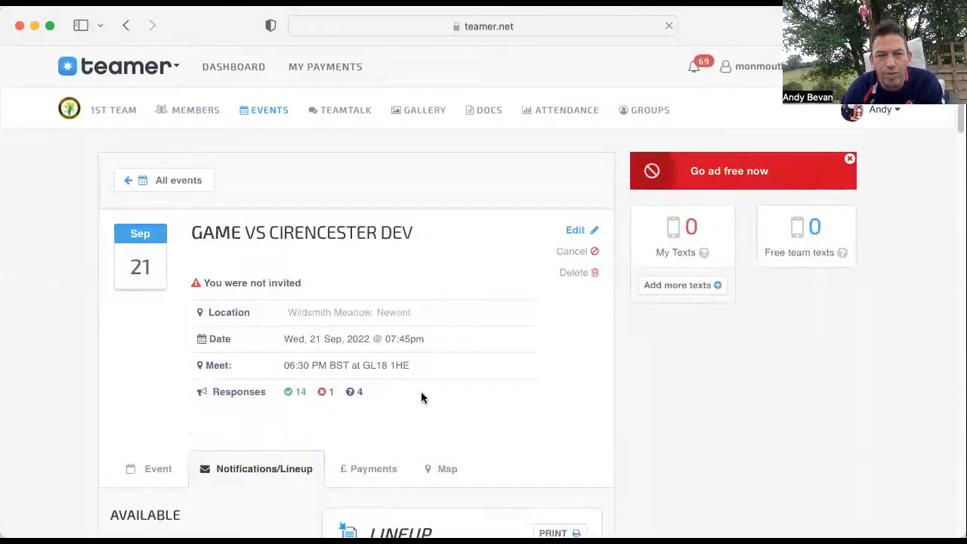
scroll("down", 3)
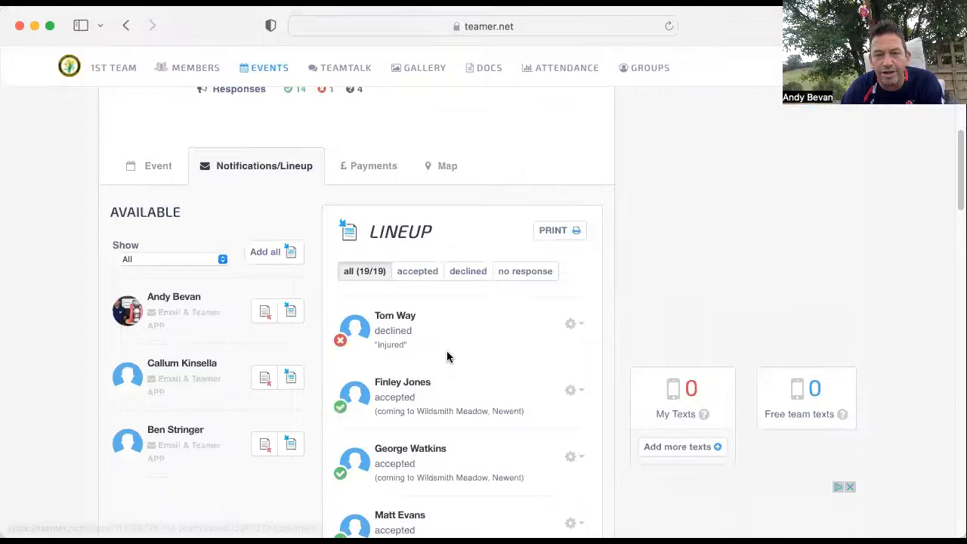
scroll("down", 3)
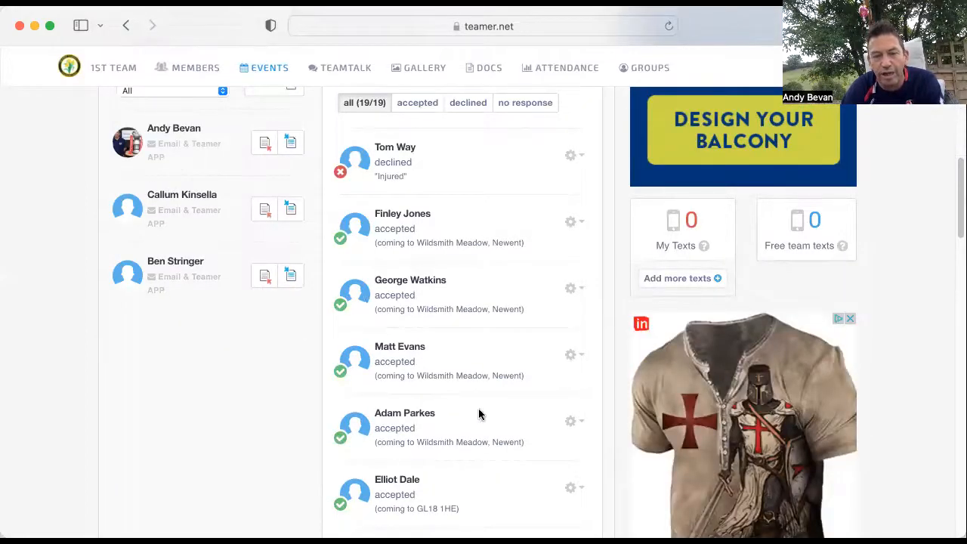
scroll("down", 3)
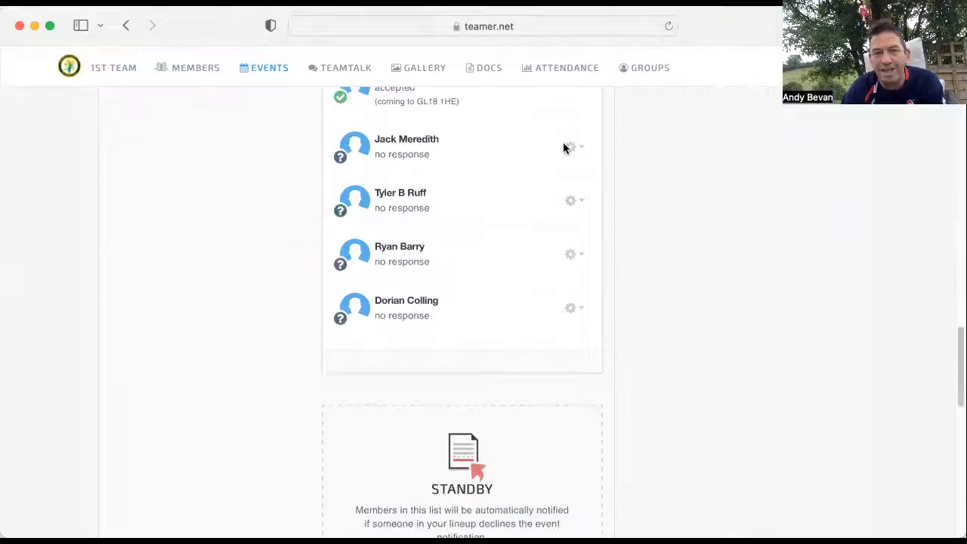
left_click(571, 146)
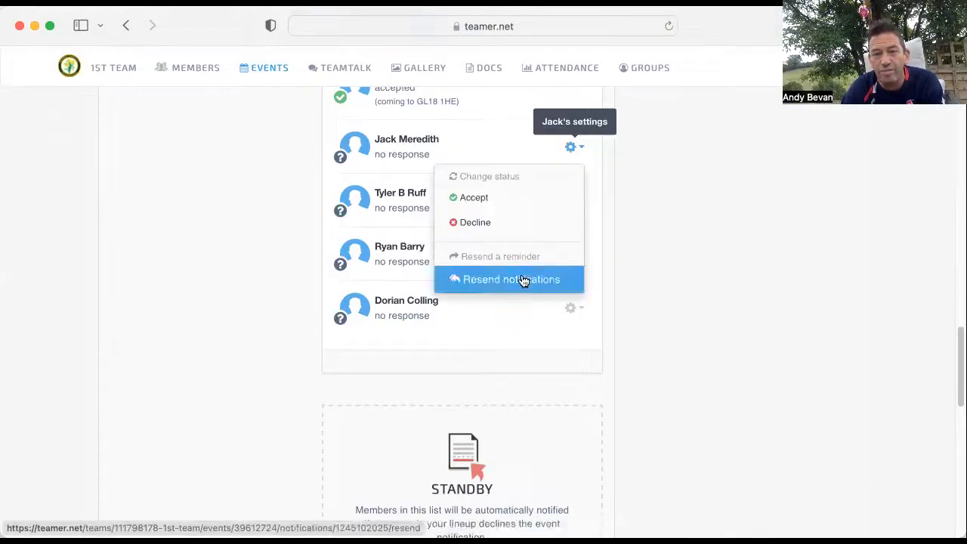
left_click(571, 199)
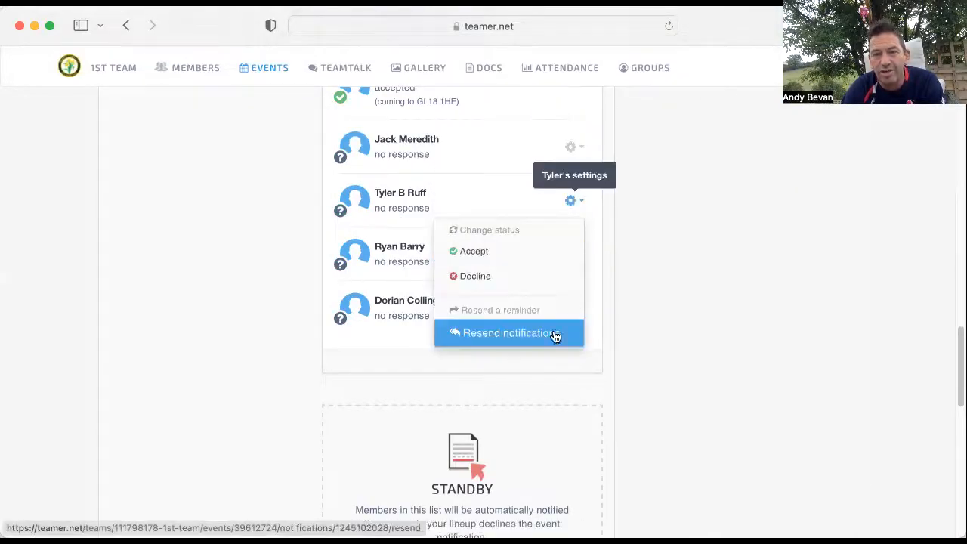
left_click(571, 254)
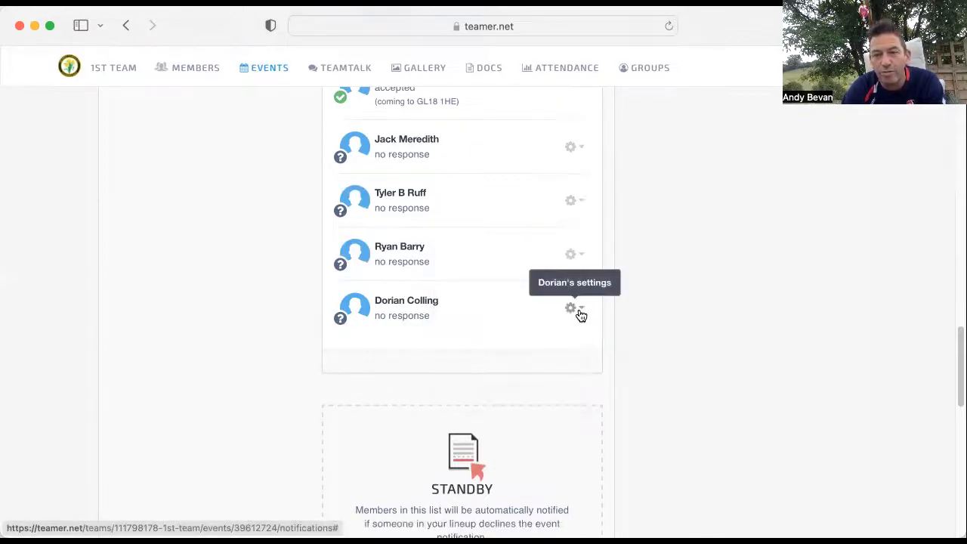
mouse_move(440, 354)
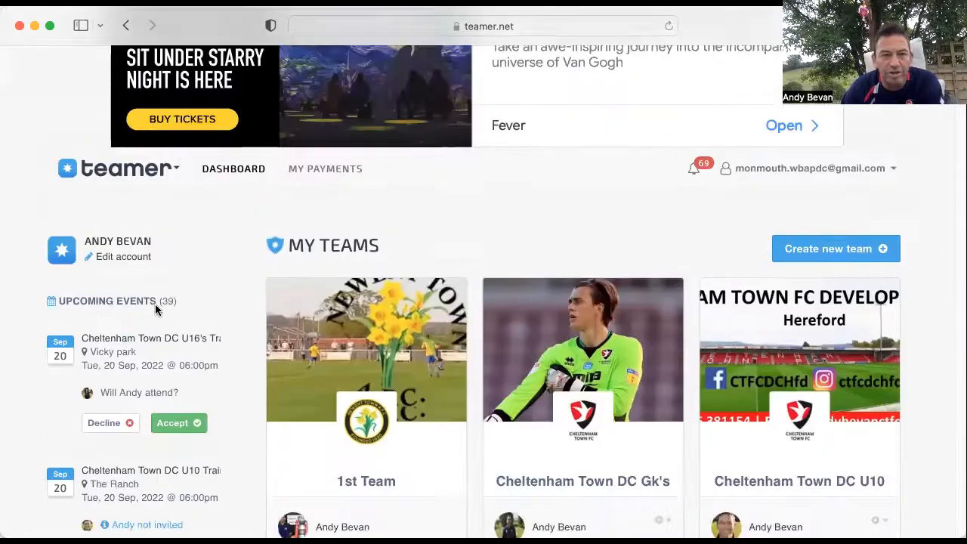
scroll("down", 3)
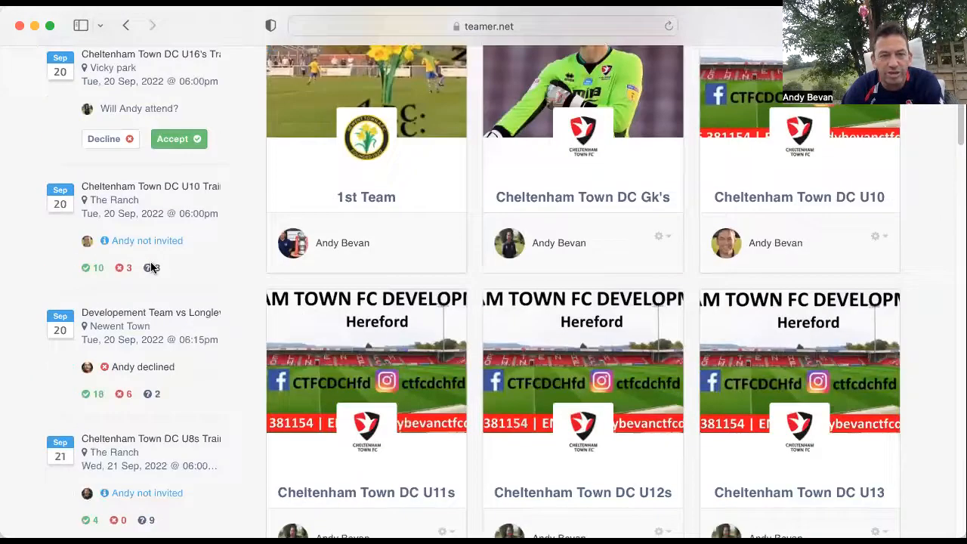
scroll("down", 3)
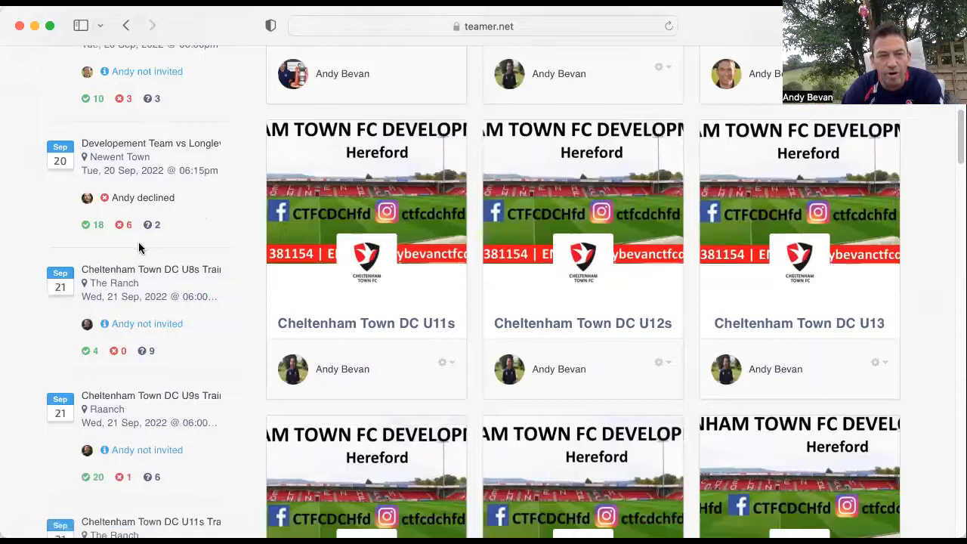
scroll("down", 3)
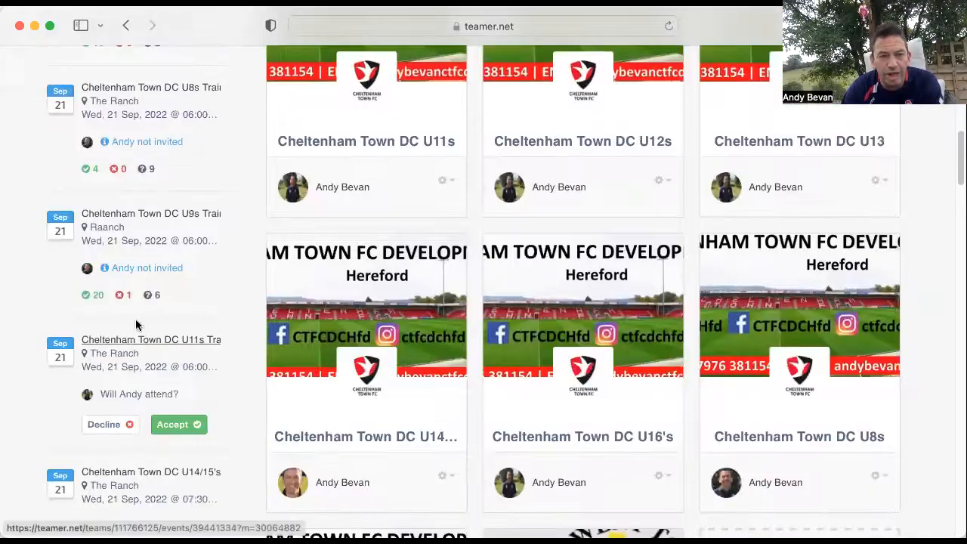
scroll("down", 3)
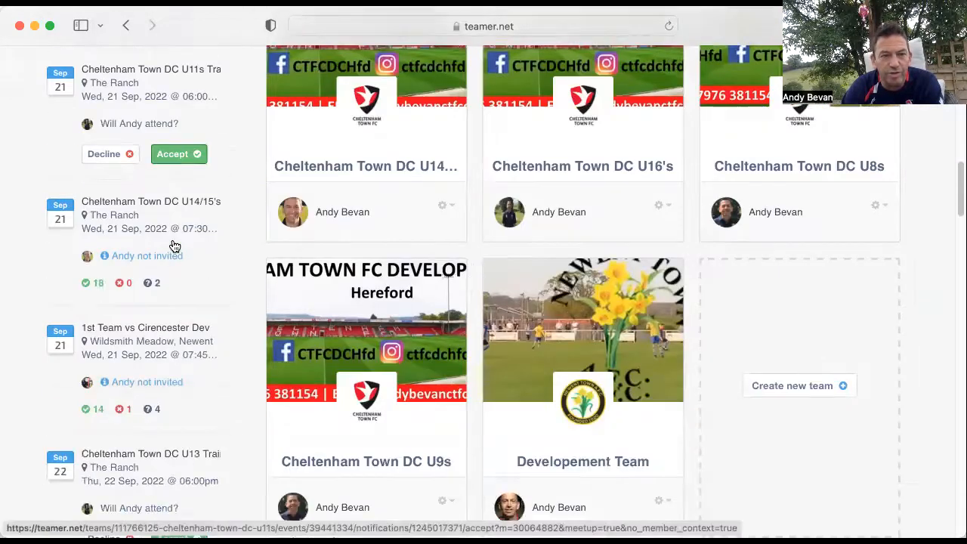
scroll("down", 3)
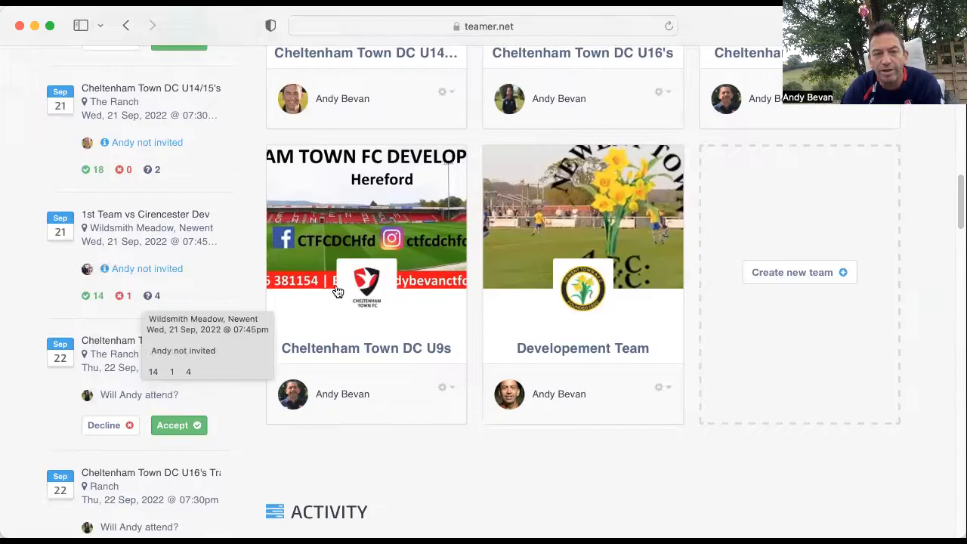
scroll("up", 3)
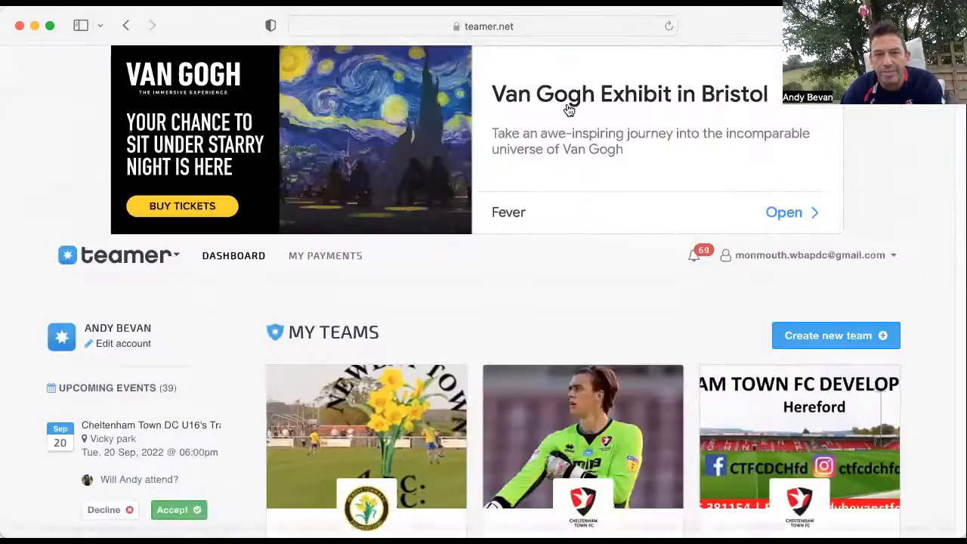